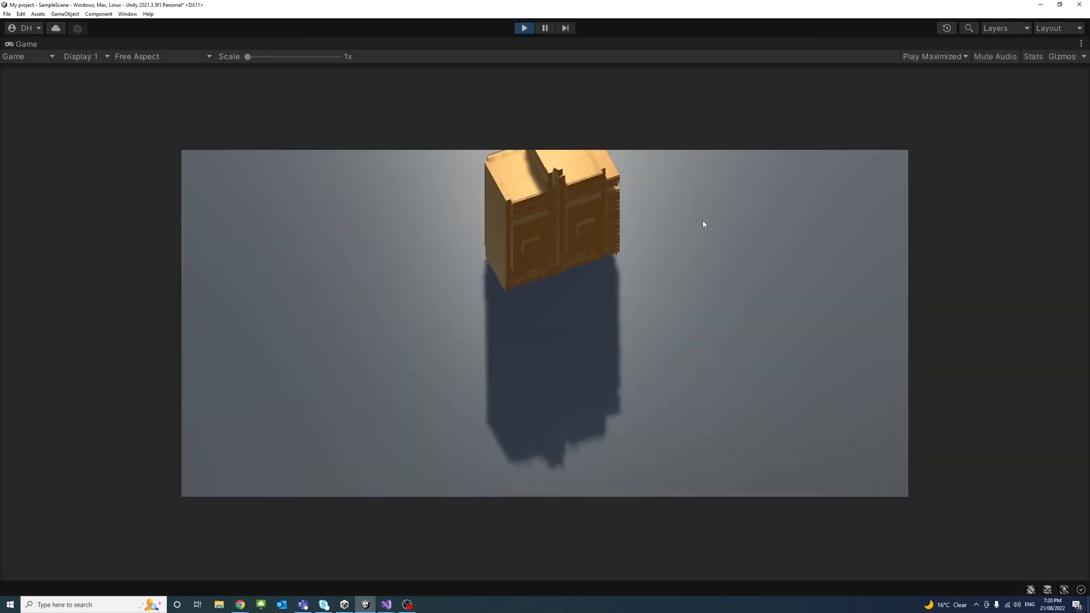
Orbit the camera around the building in the Game view, then exit Play mode
drag(247, 57, 262, 57)
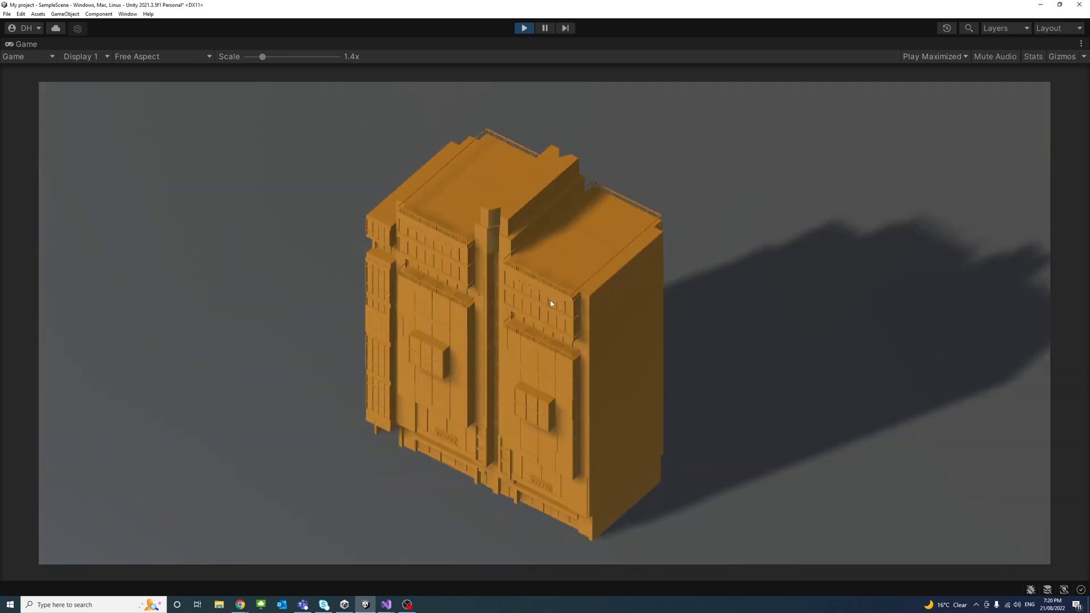
click(524, 27)
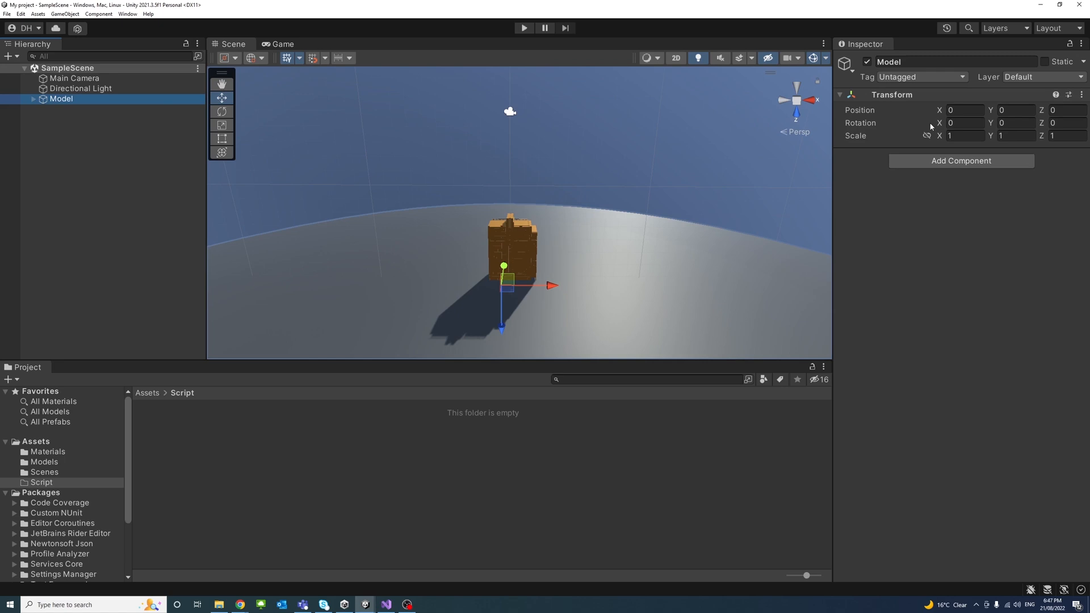
Set the Main Camera's Z position to -15 and create an empty FocalPoint object at the origin
click(75, 79)
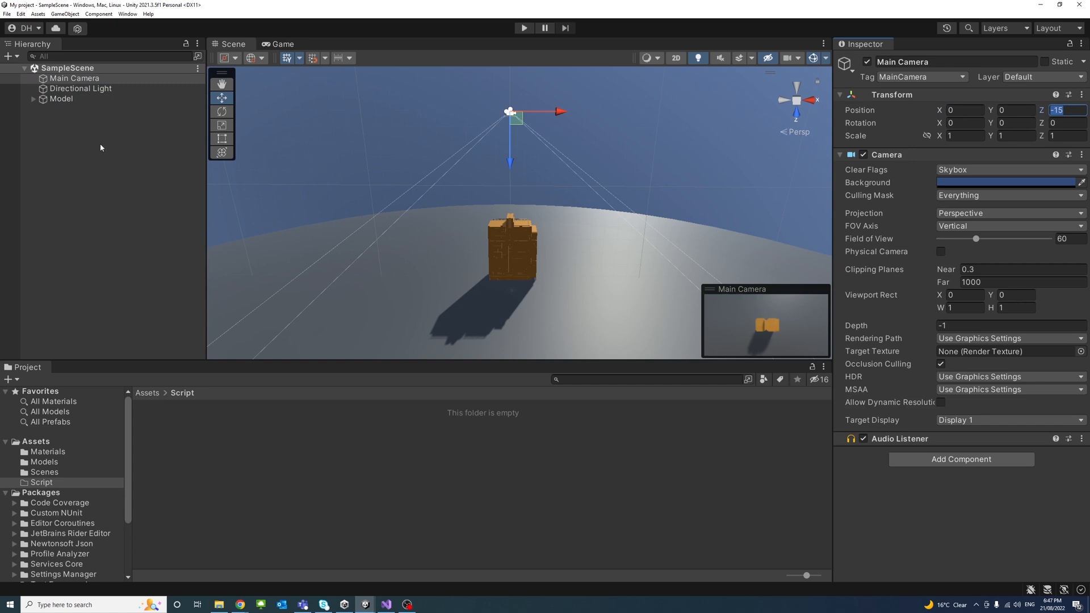
right_click(101, 148)
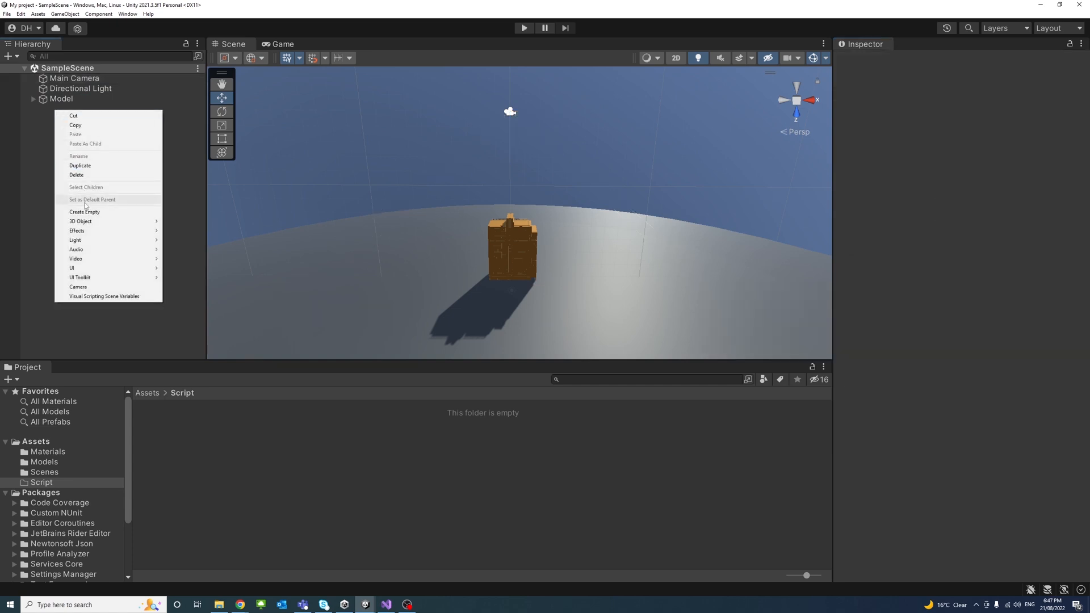
click(84, 213)
text(FocalPoint)
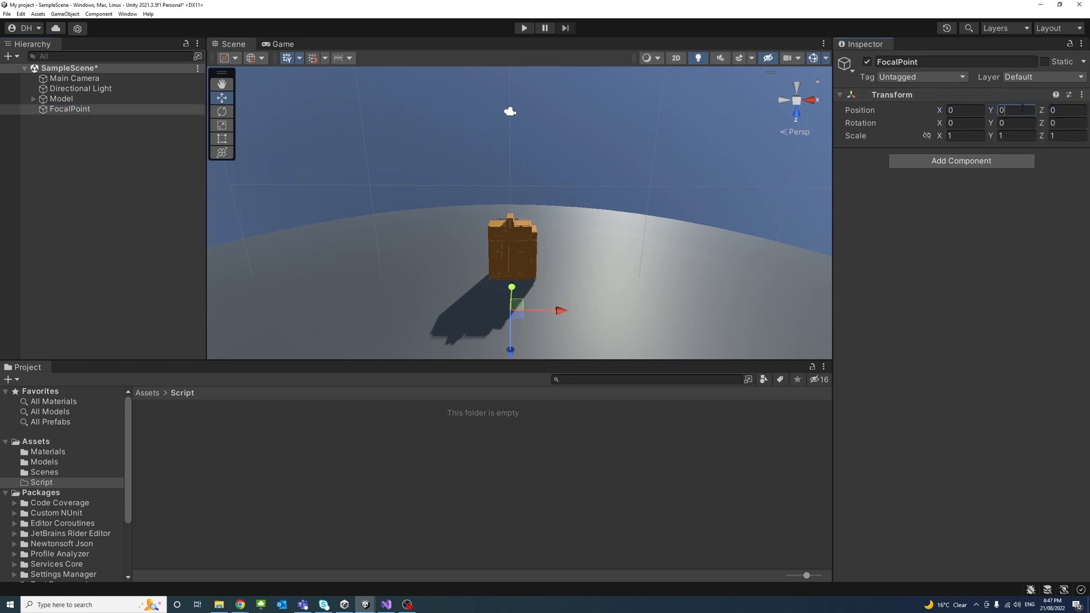
Make the Main Camera orthographic and nest it under FocalPoint
click(75, 78)
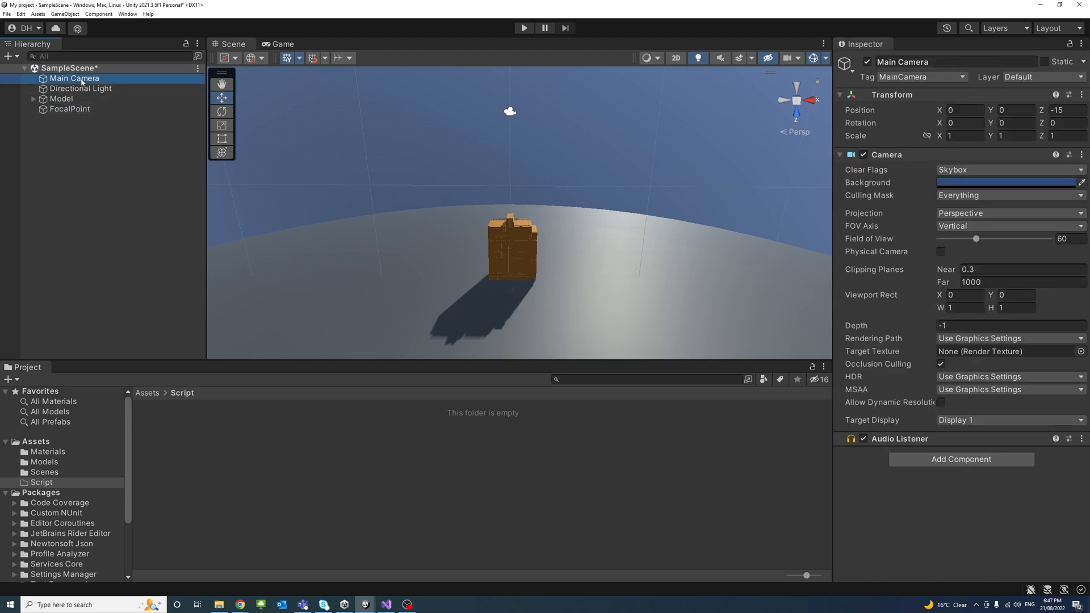
click(75, 78)
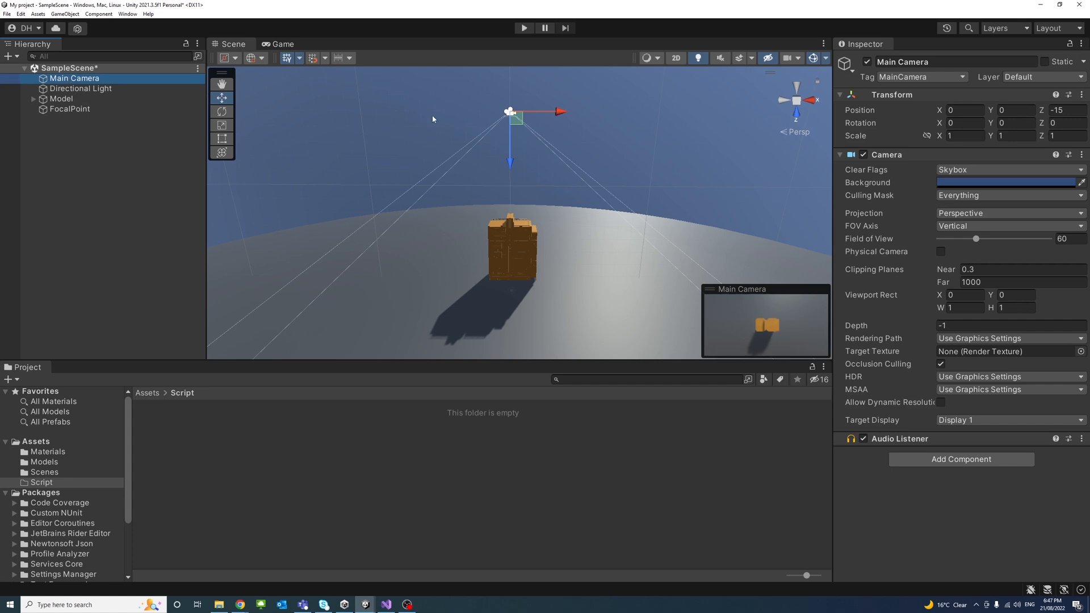
click(1008, 212)
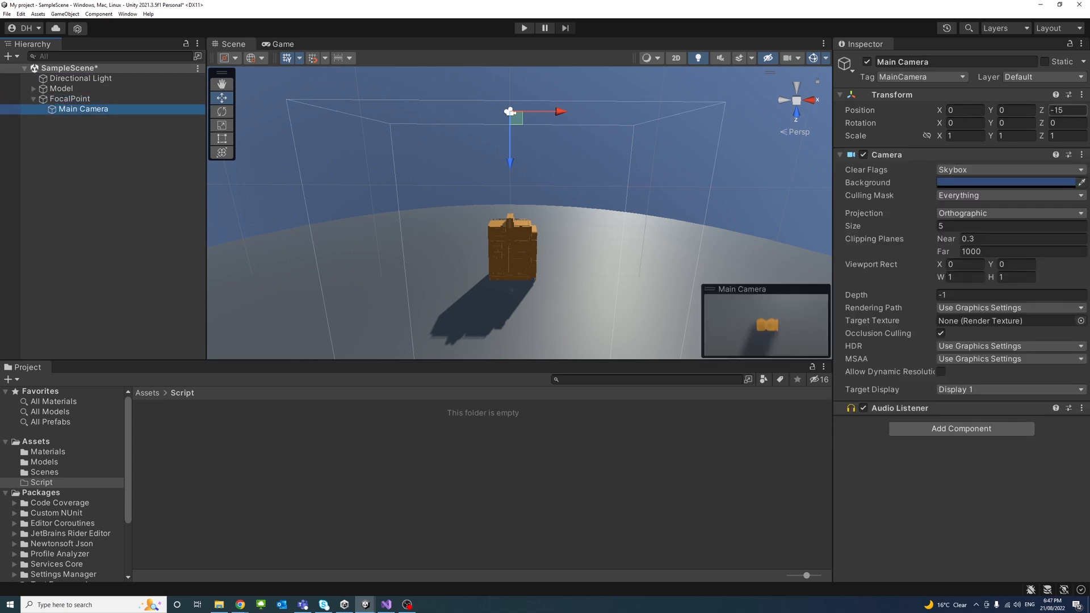
click(69, 97)
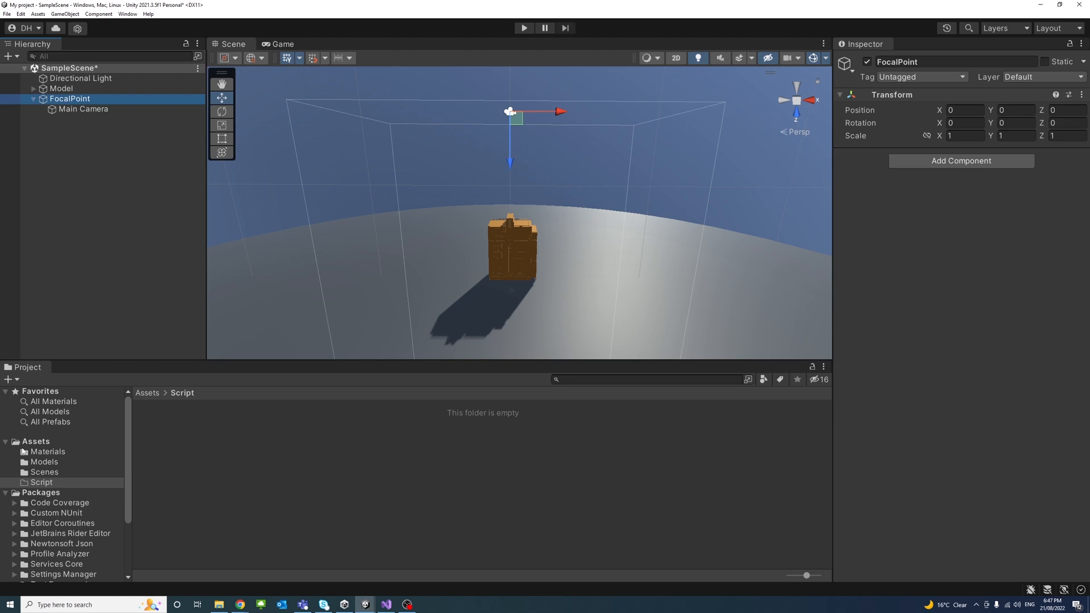
Create a C# script named CameraControl in the Script folder
click(41, 482)
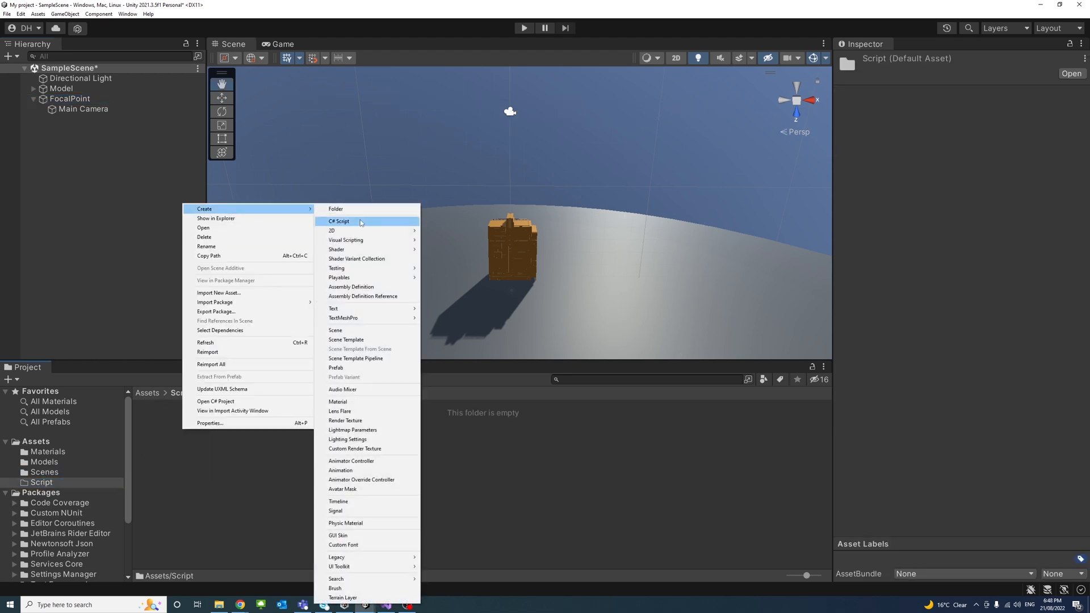
click(339, 221)
text(CameraCont)
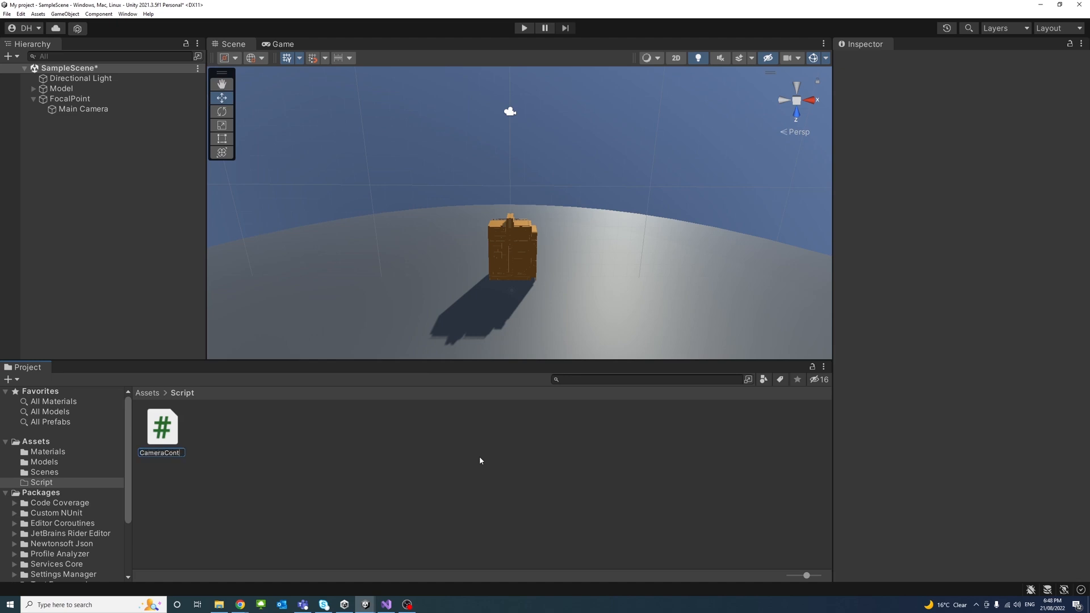
click(160, 428)
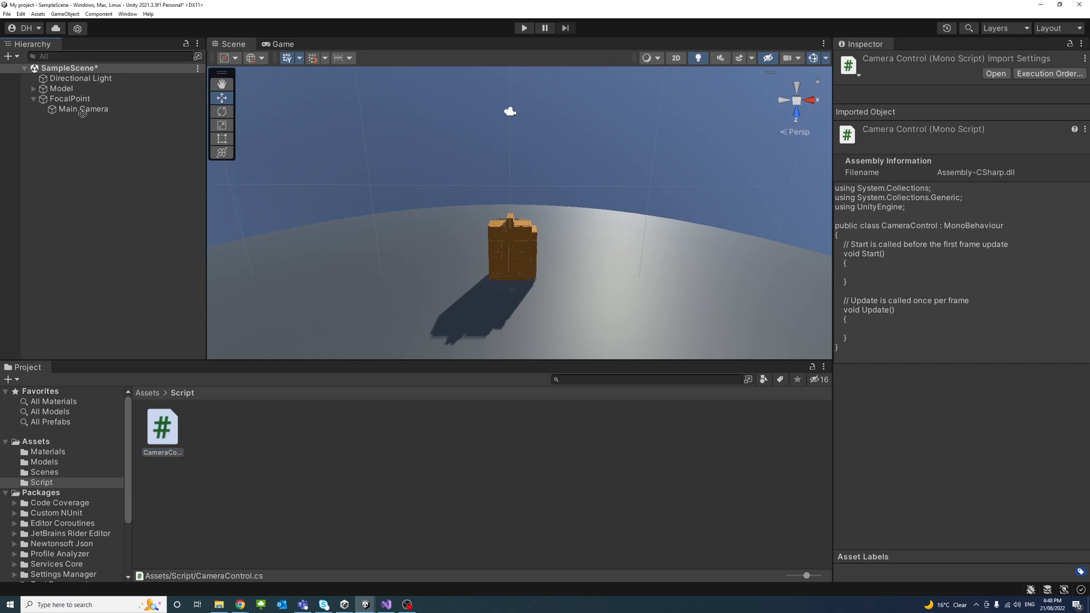
Attach CameraControl to FocalPoint and view its code
click(69, 98)
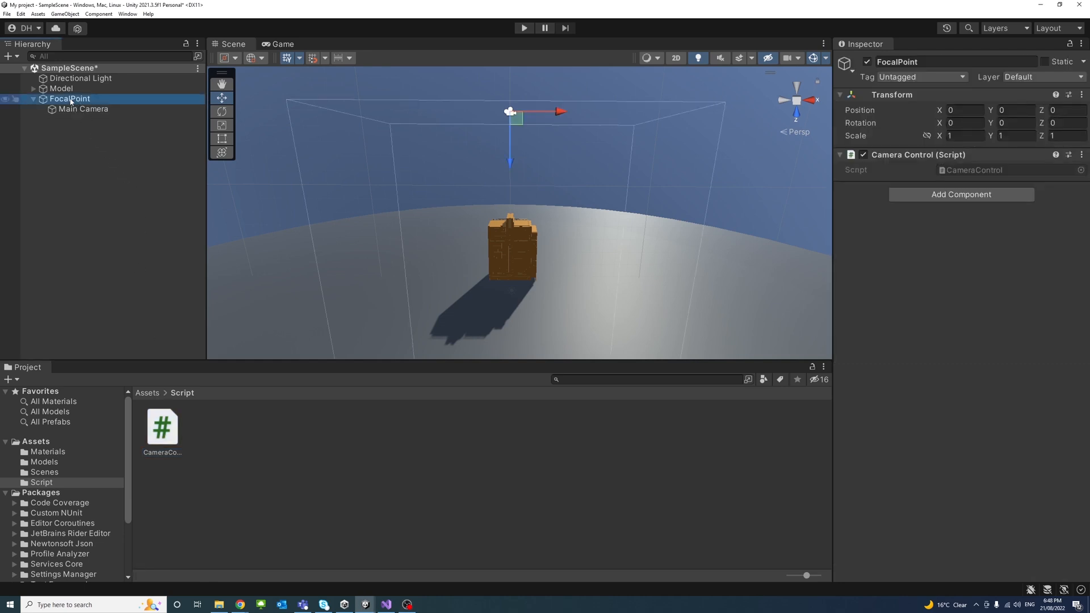
click(163, 428)
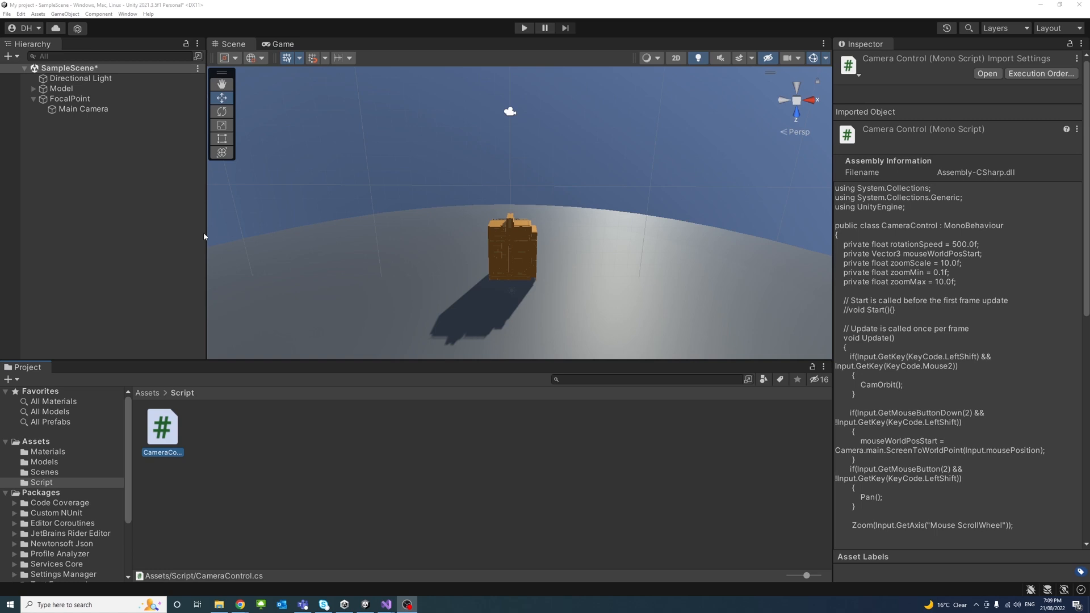
Open the Input Manager in Project Settings
click(20, 14)
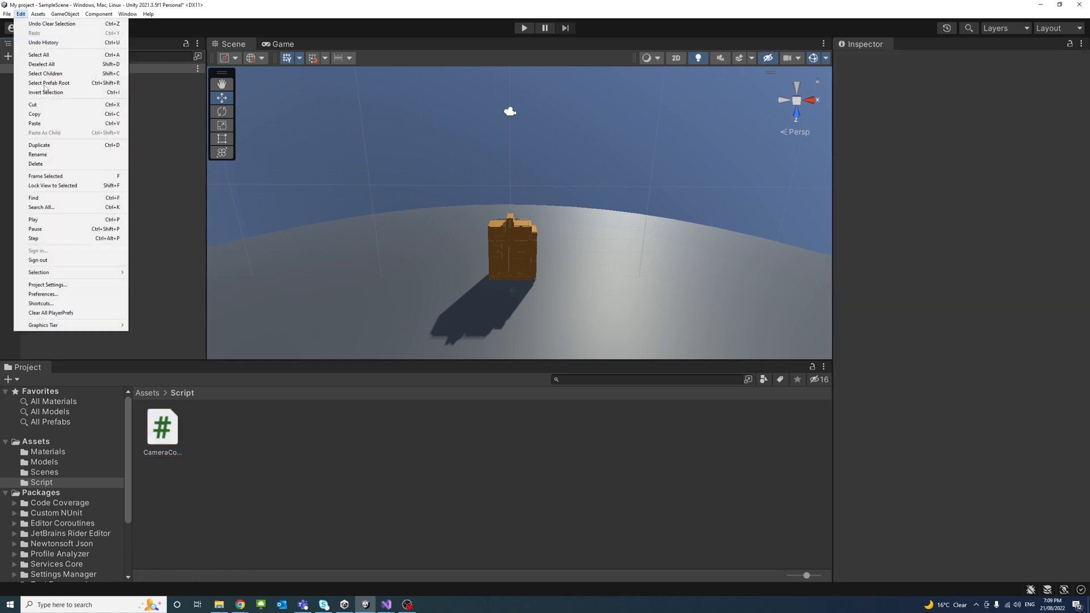
click(48, 284)
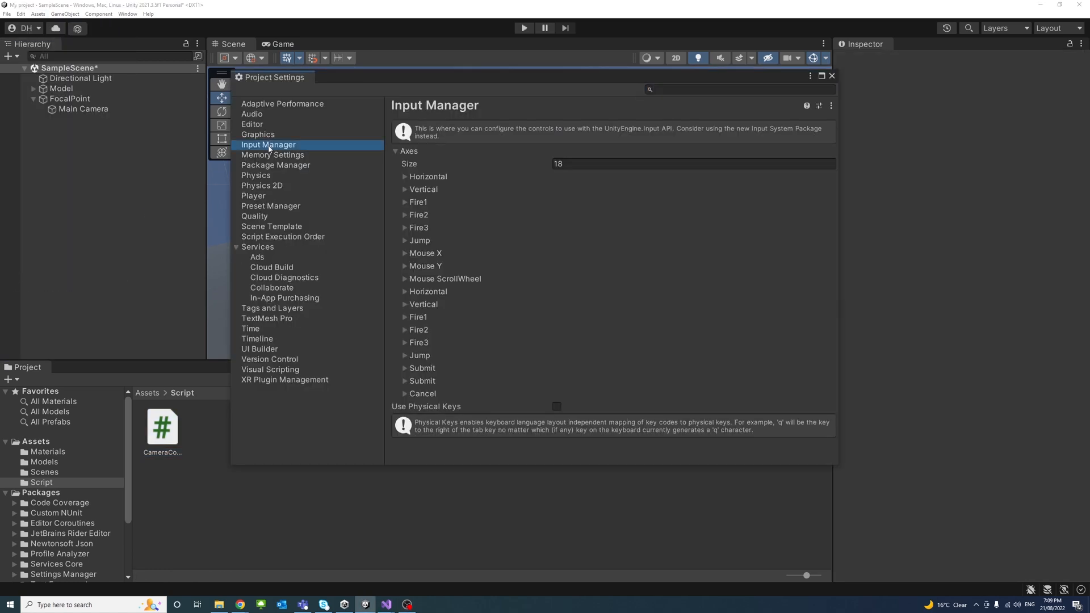
Review the Mouse X, Mouse Y and Mouse ScrollWheel axis settings
click(404, 252)
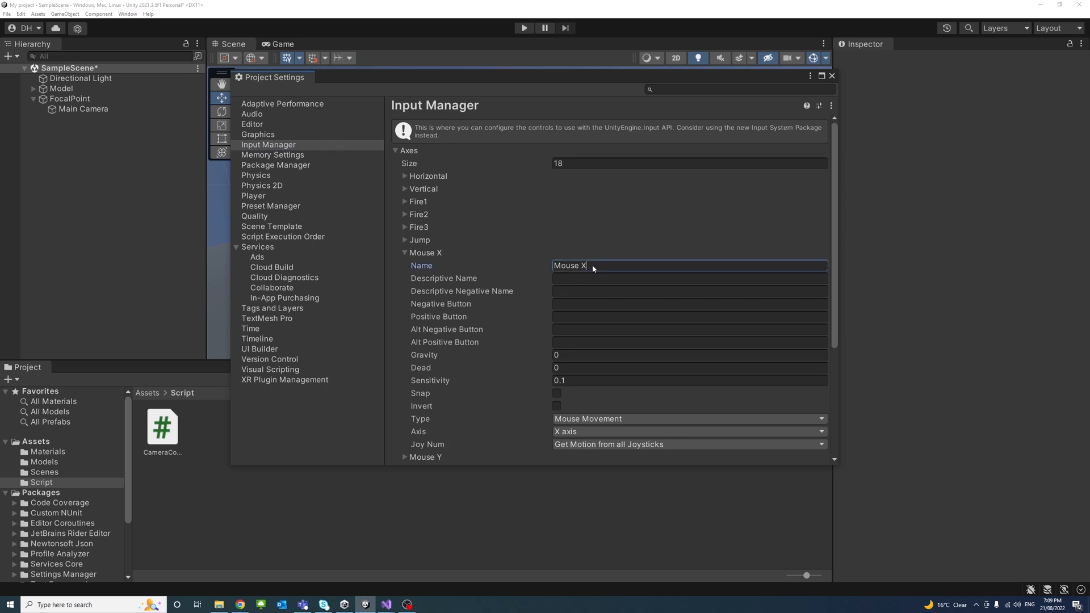
click(404, 253)
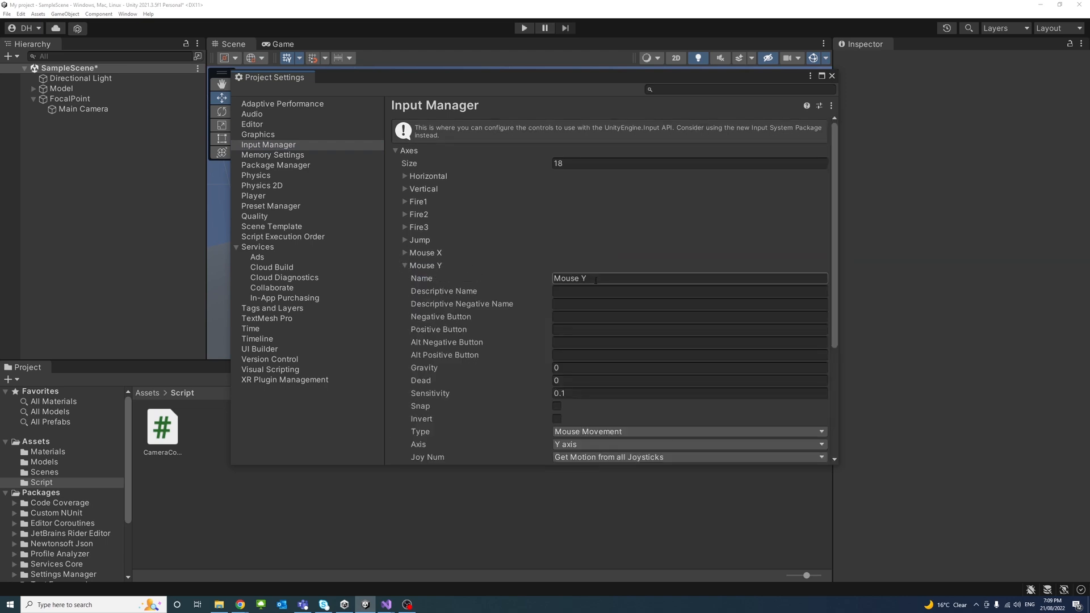
click(405, 266)
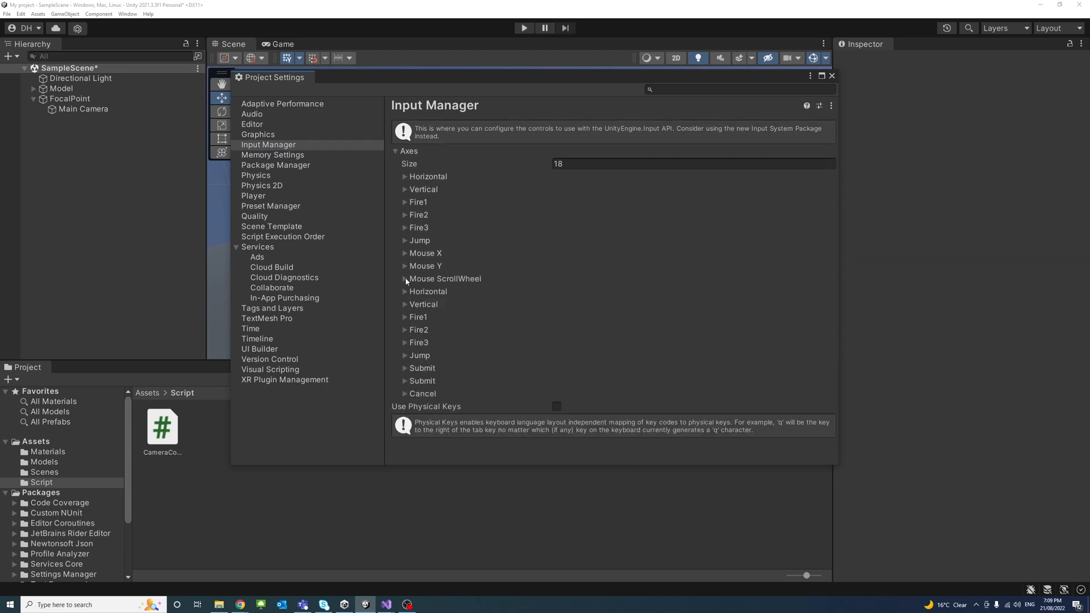
click(405, 280)
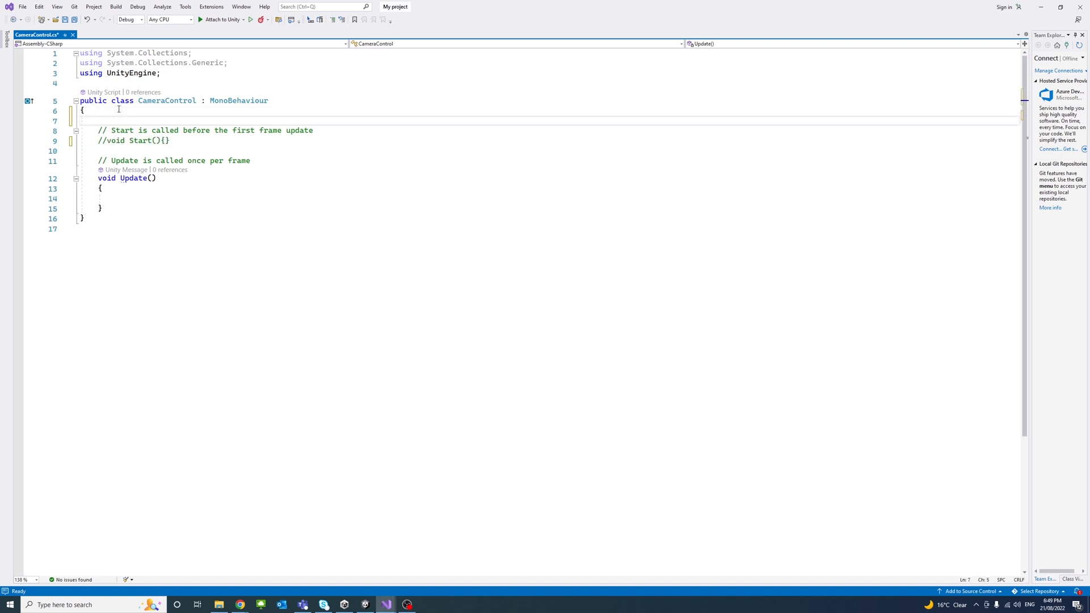
Declare private float rotationSpeed = 500 and Vector3 mouseWorldPosStart fields
text(private float)
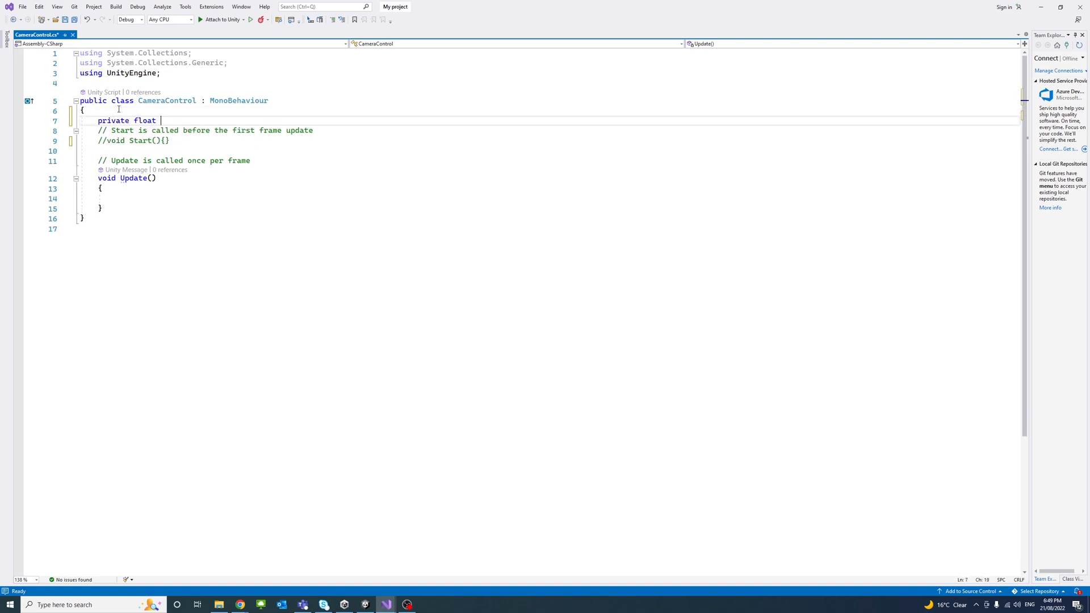
text(rotationSpeed = 500.0f;)
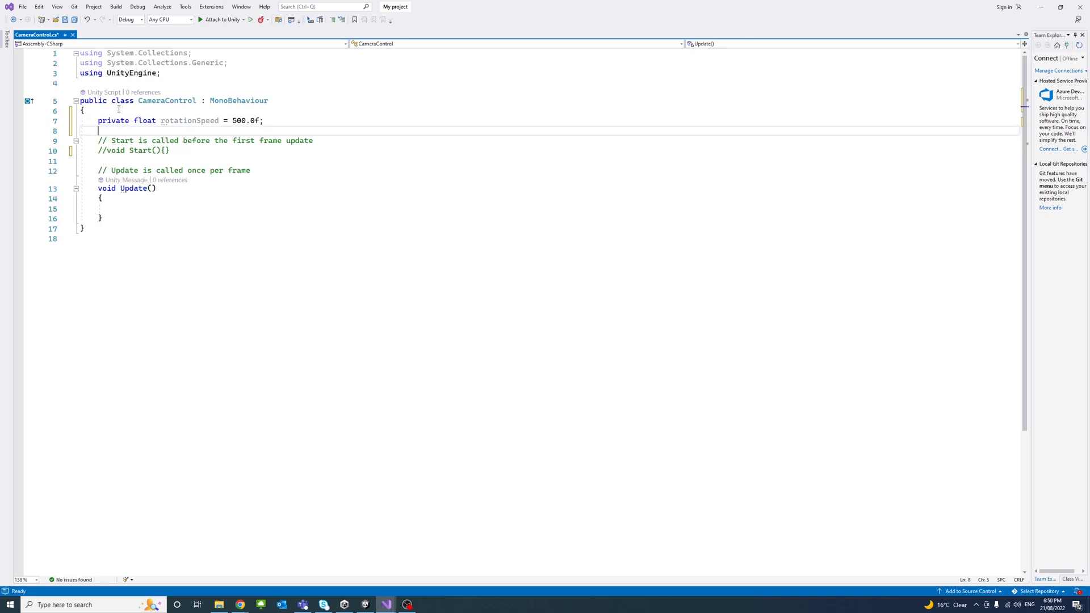
text(private Vector3)
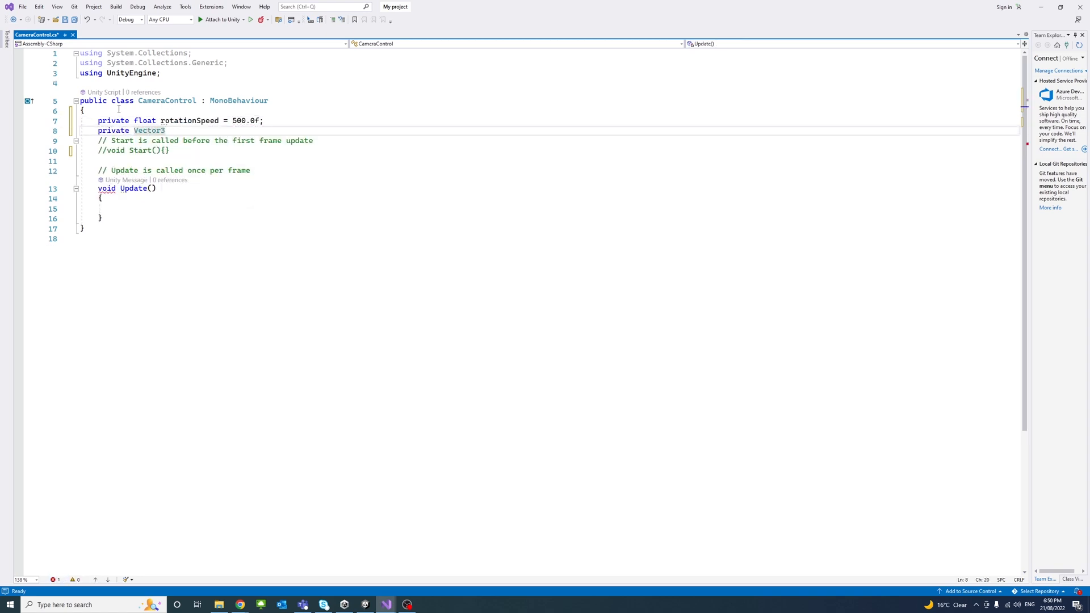
text(mouseWorldPosStart;)
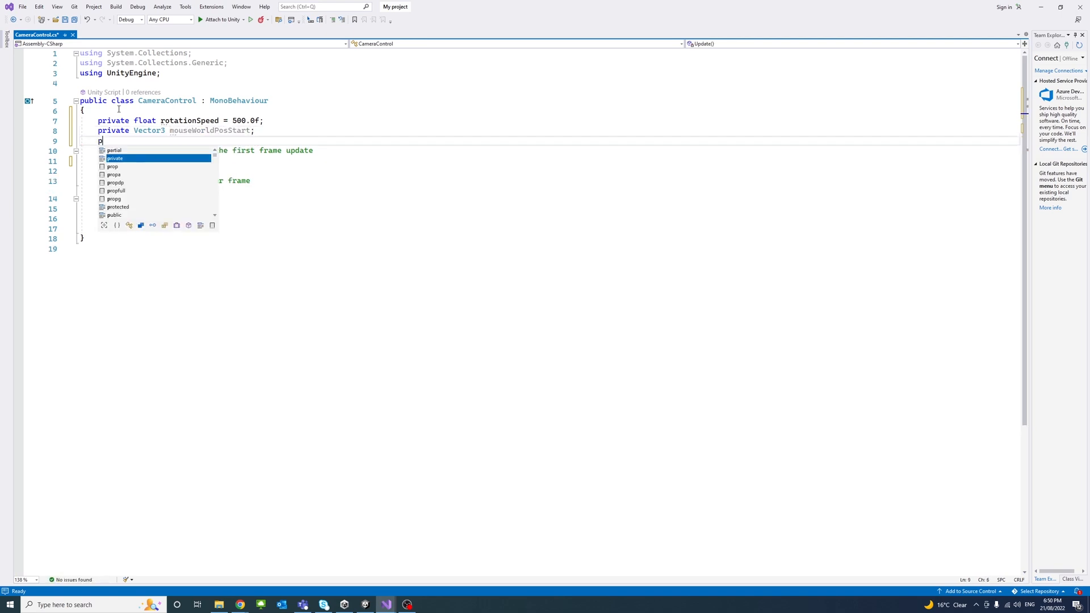
Declare private float zoomScale = 10, zoomMin = 0.1 and zoomMax = 10 fields
text(rivate float zoomS)
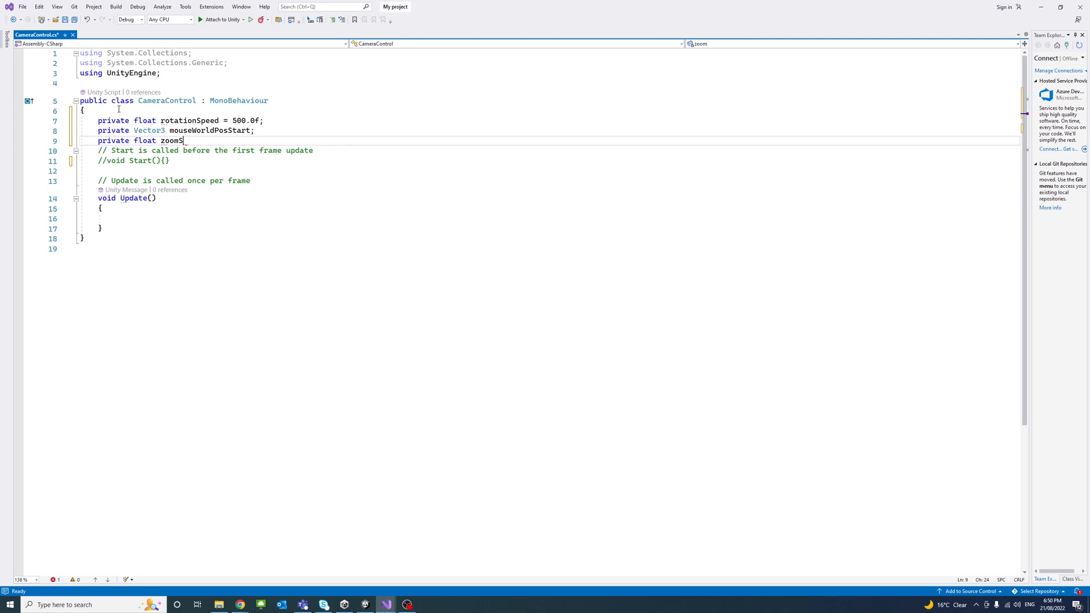
text(cale = 10.0f;)
text(private f)
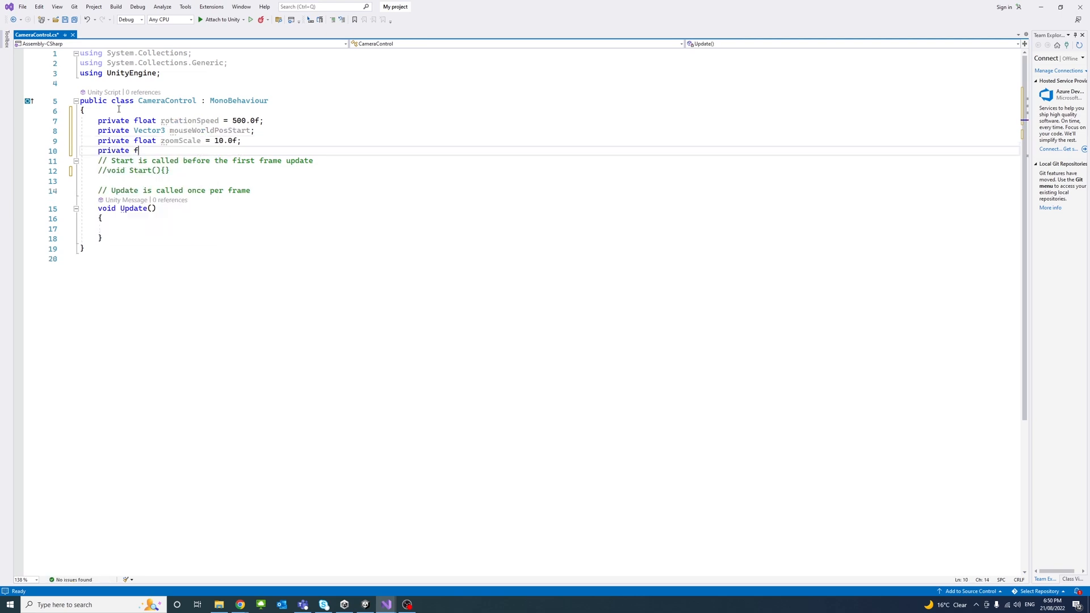
text(loat zoomMin = 0.1f;)
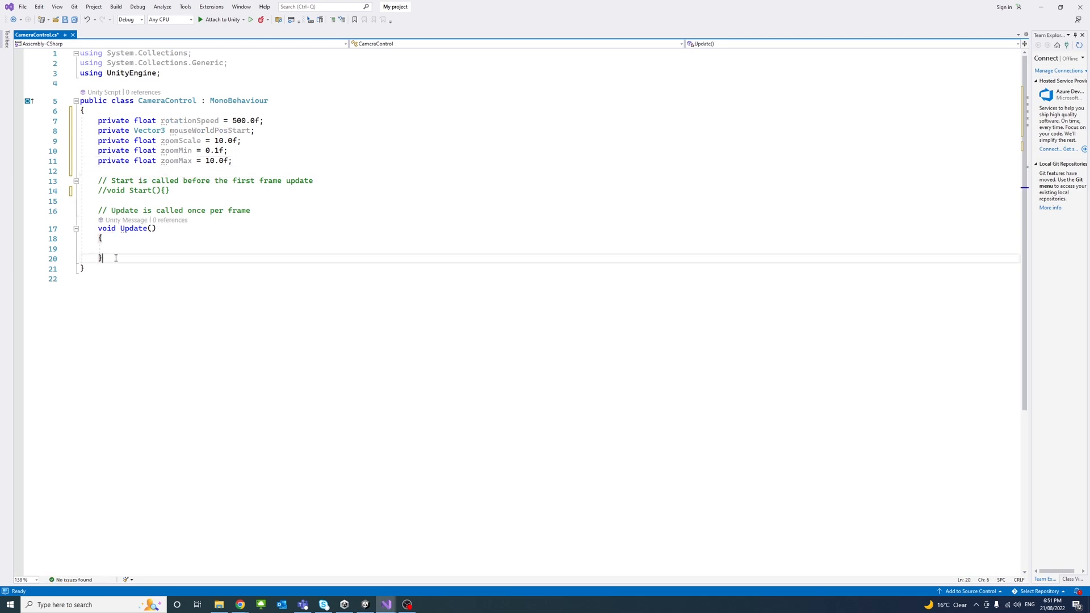
Start a private CamOrbit method with an if checking Mouse Y or Mouse X axes are nonzero
text(private)
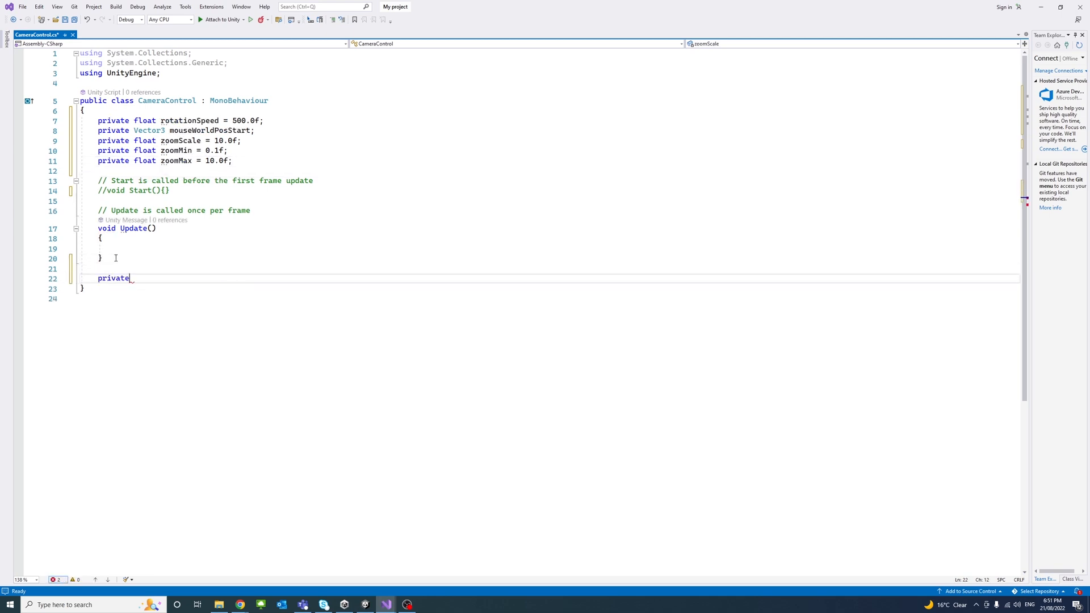
text(void CamOrbit()
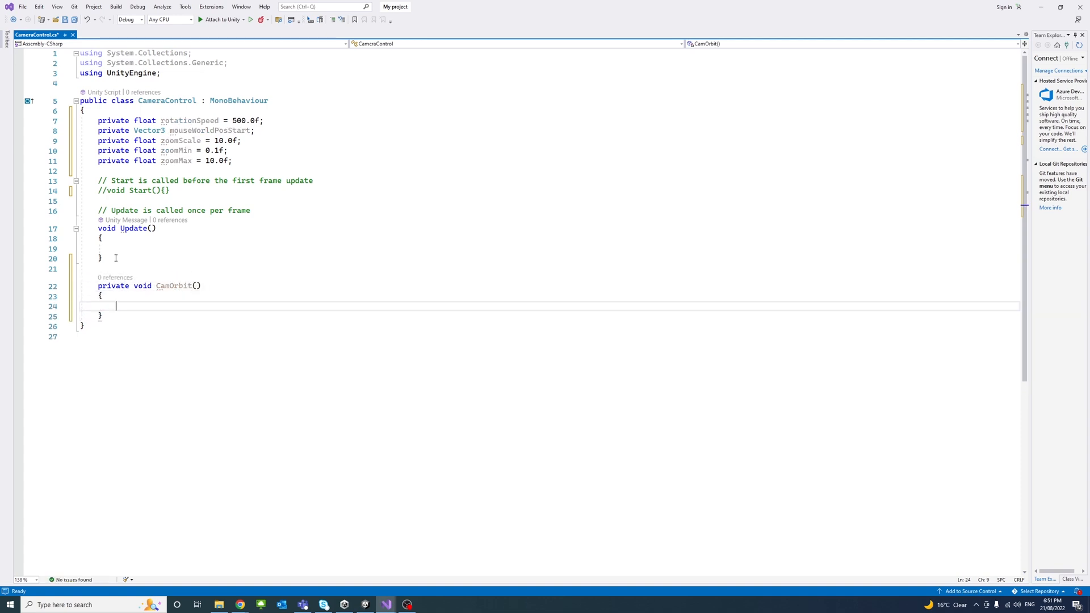
text(if()
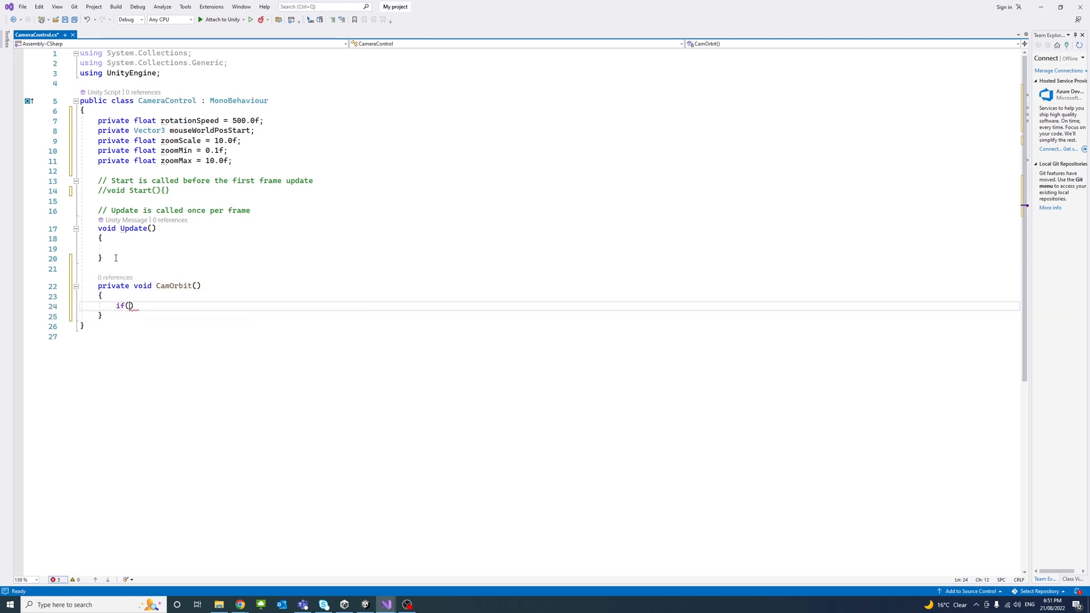
text(Input.GetAxis()
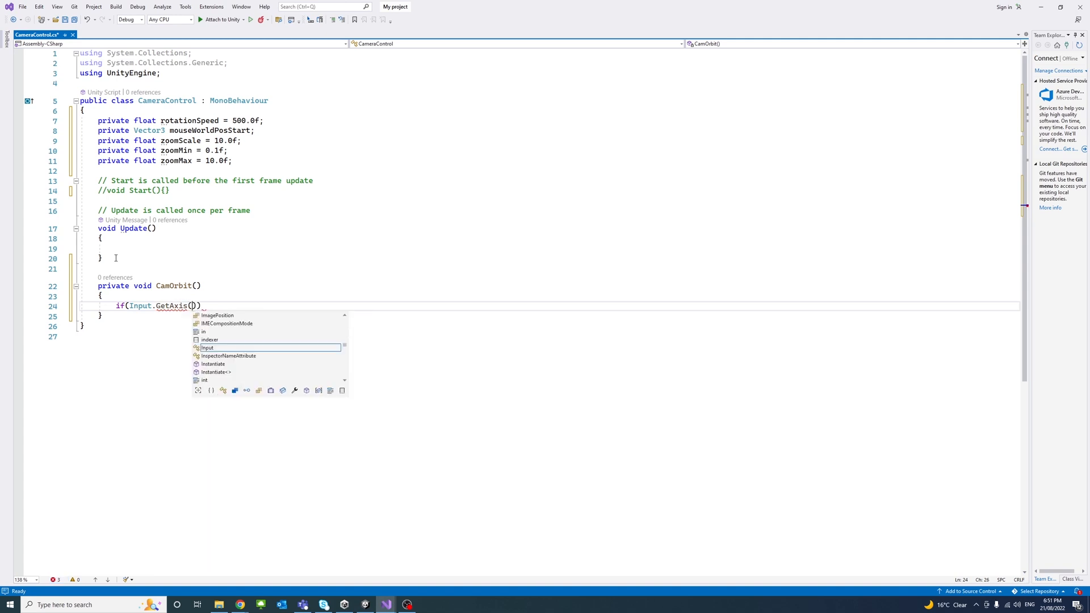
text("Mouse Y")
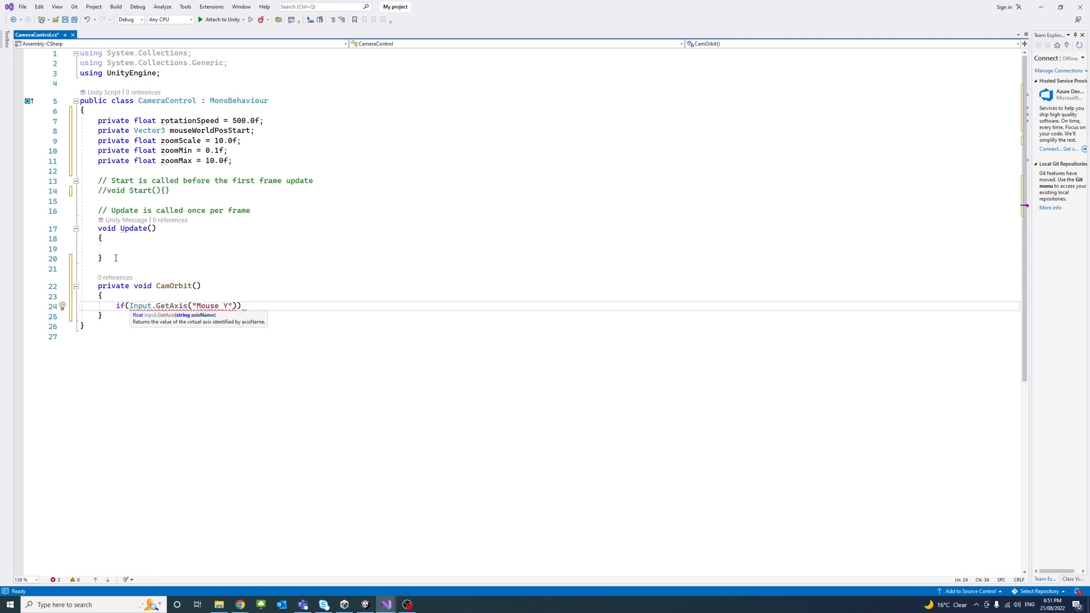
text(!=)
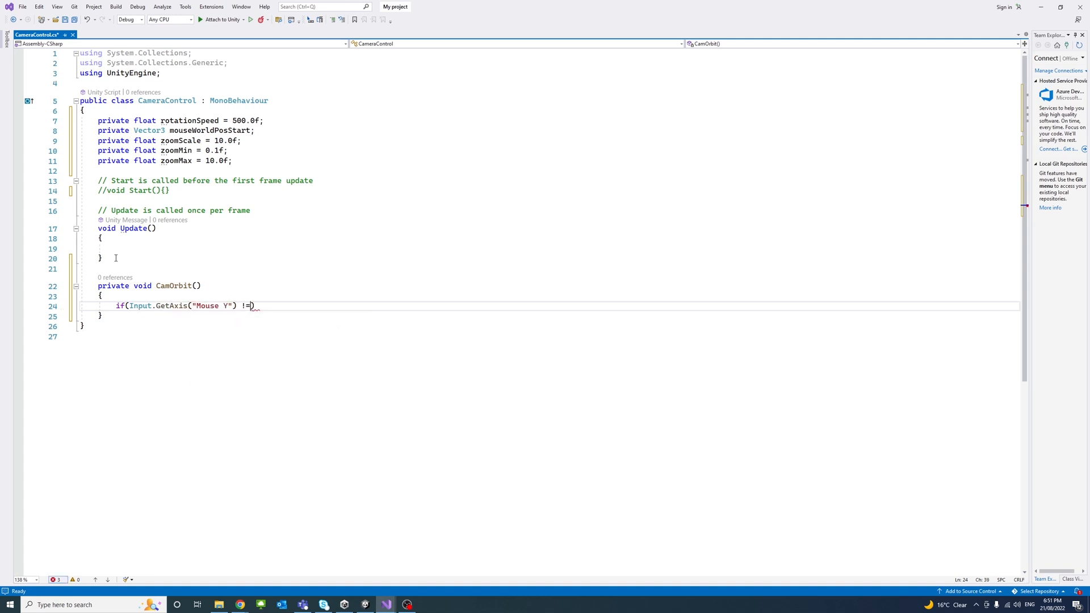
text(0 || Input.GetAxis()
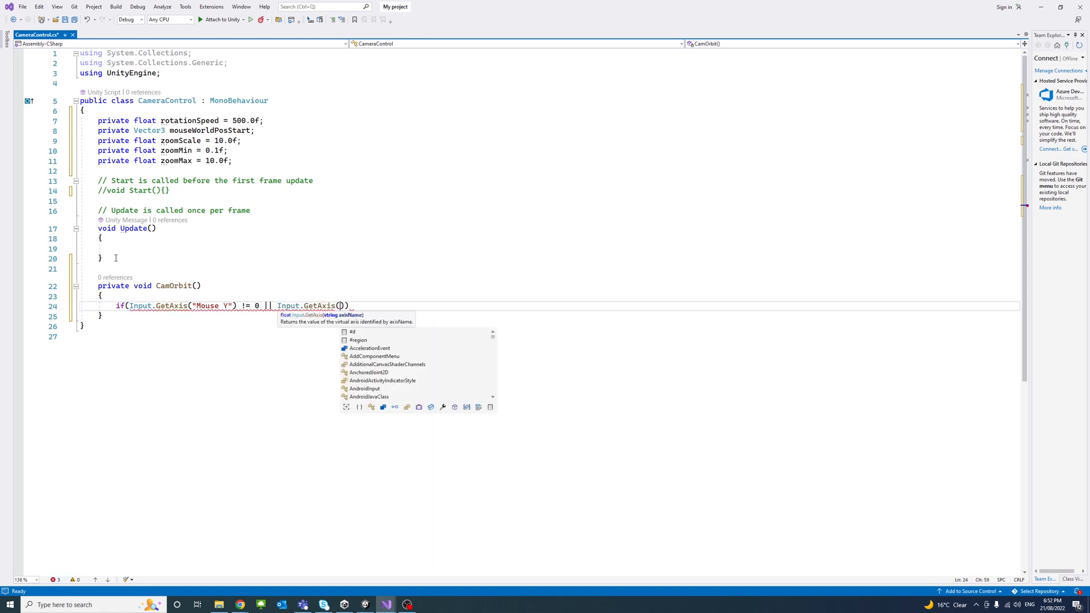
text("Mouse X")
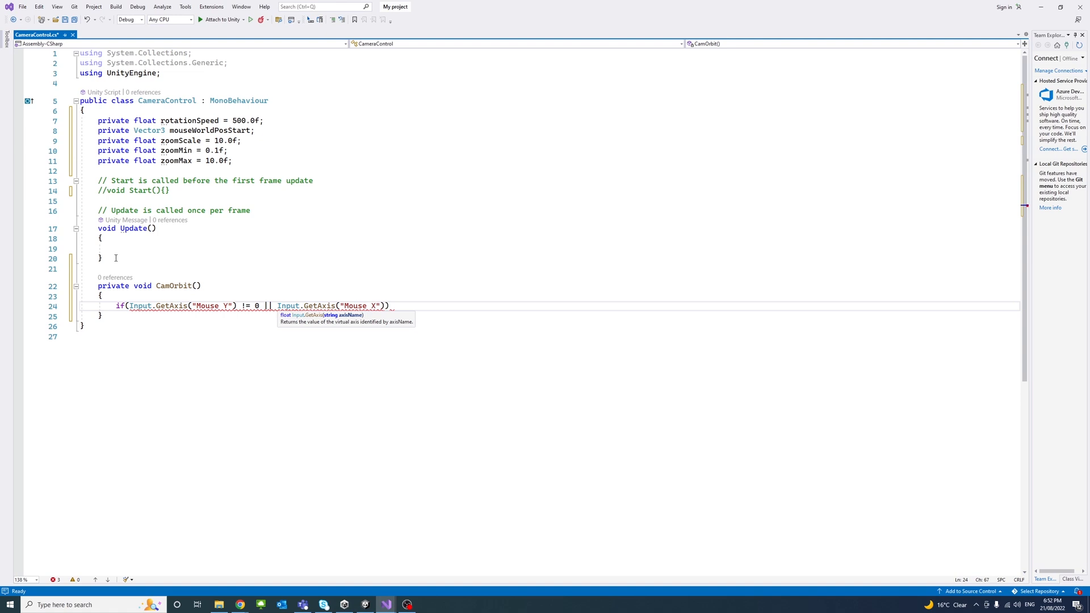
text(!= 0)
text({)
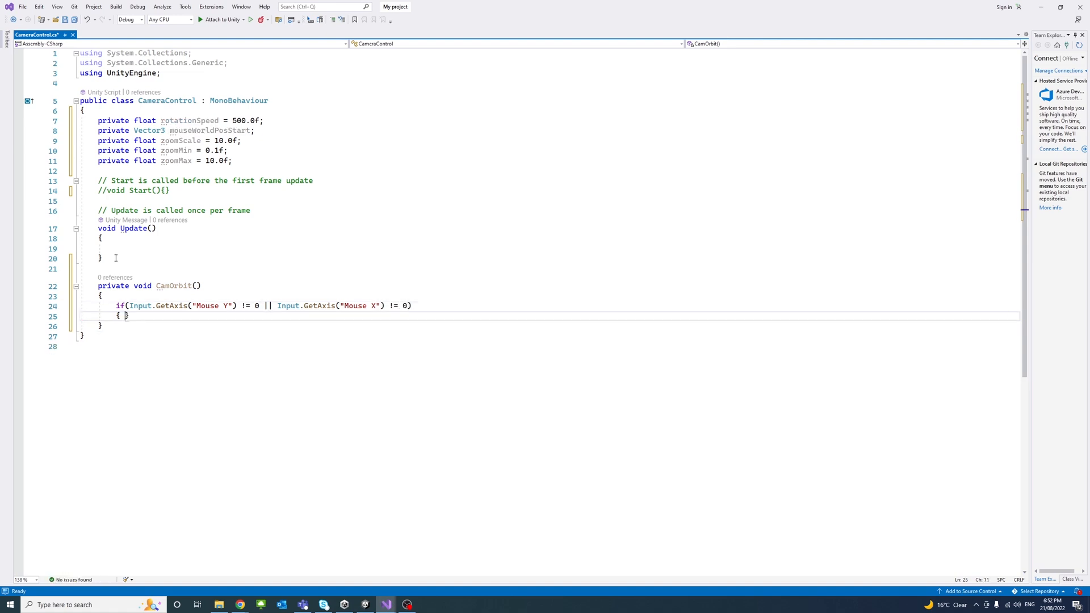
Compute verticalInput and horizontalInput from the mouse axes times rotationSpeed and Time.deltaTime
text(float verticalInput = Input.GetAxis()
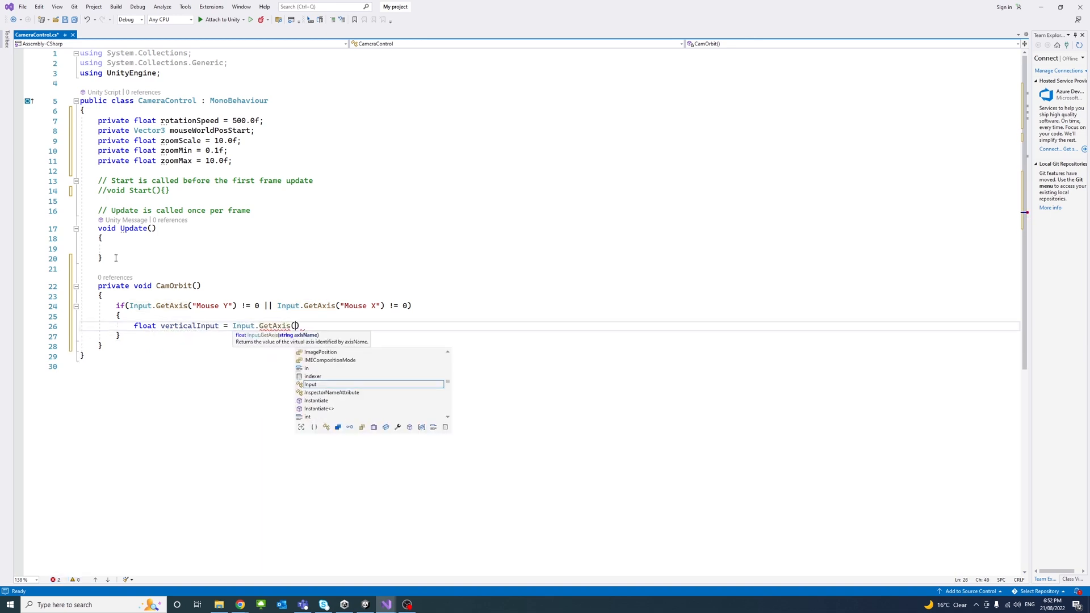
text("Mouse Y")
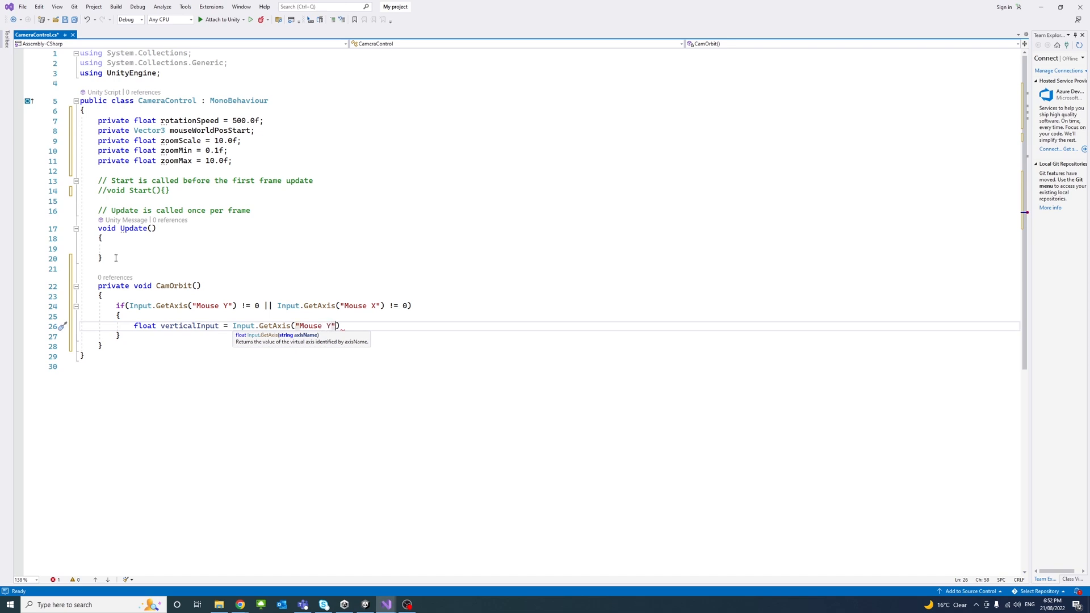
text(* rotationSpeed)
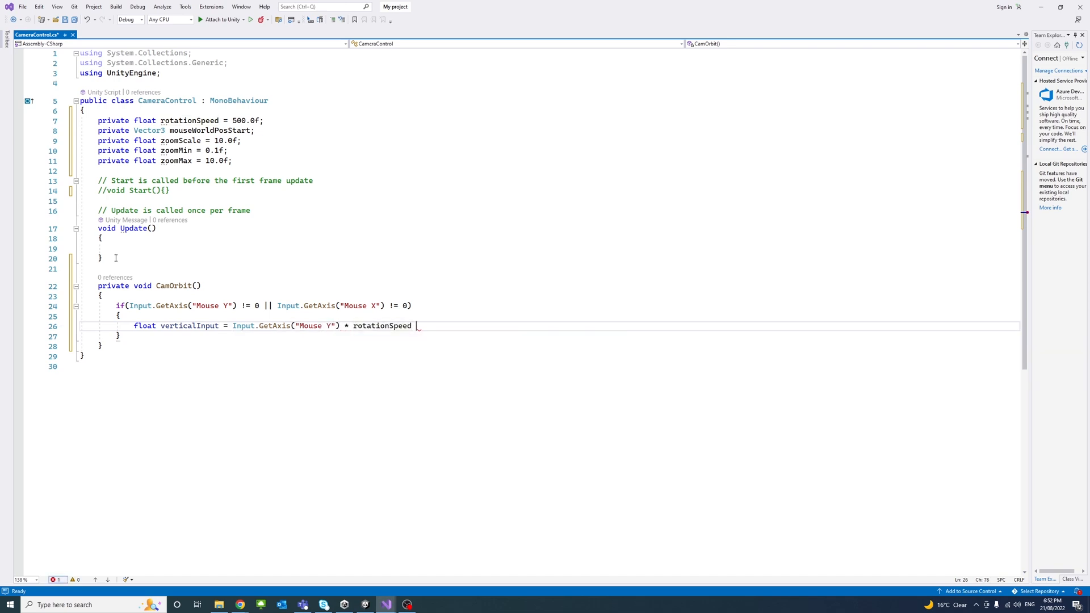
text(* Time.deltaTime;)
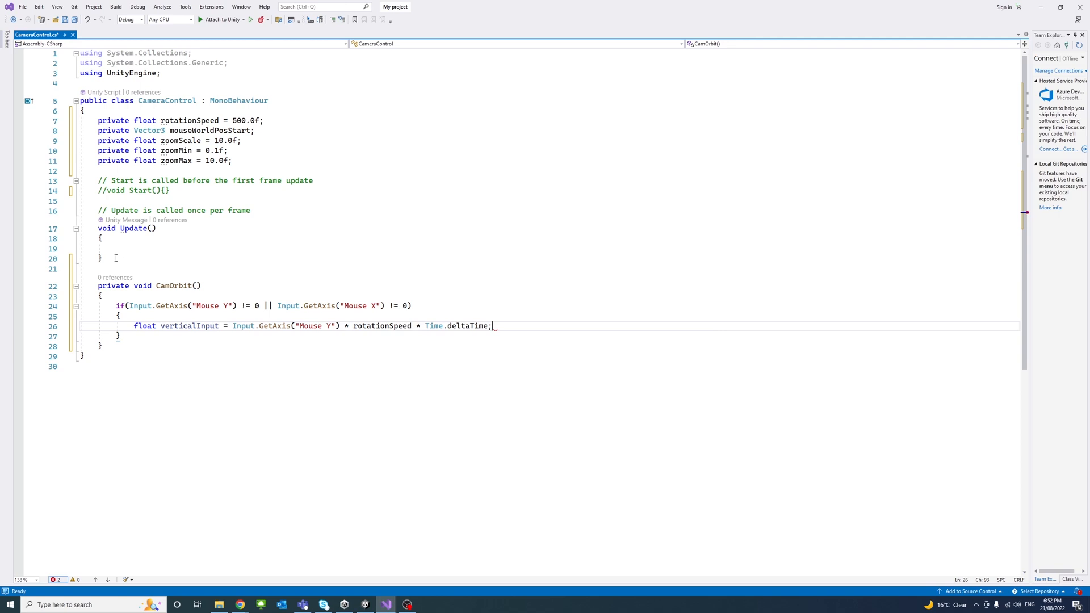
text(float horizontalInput = Input.GetAxis)
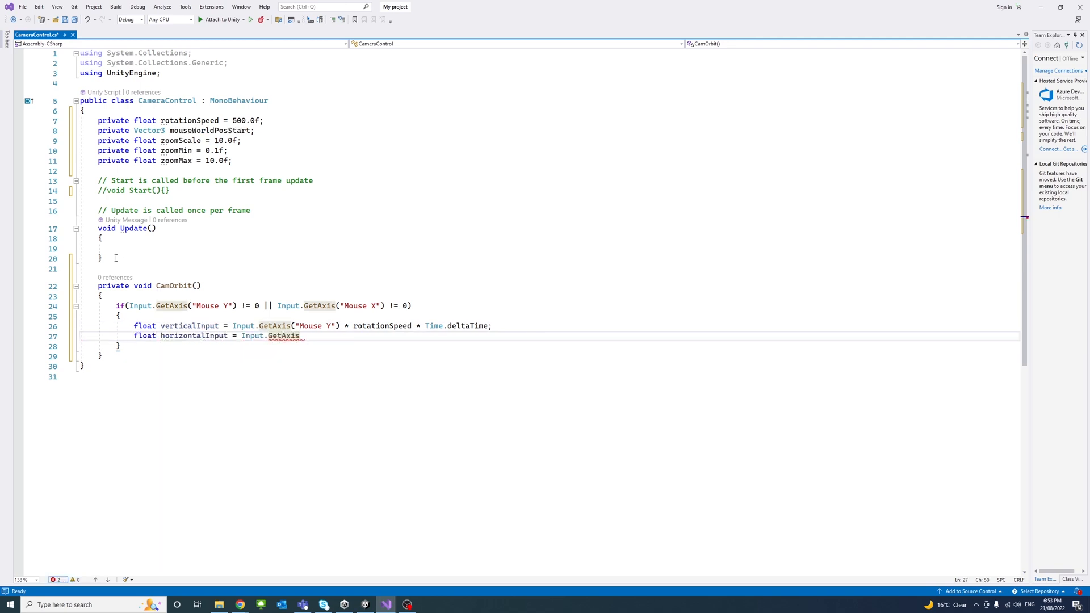
text(("Mouse X"))
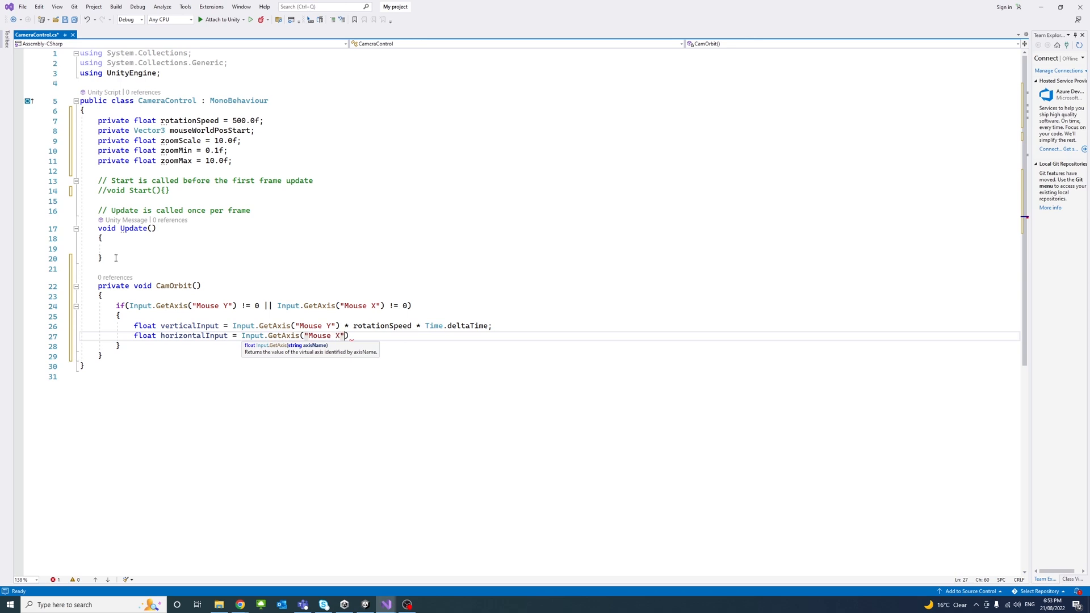
text(* rotationSpeed * Time.deltaTime;)
text(transform)
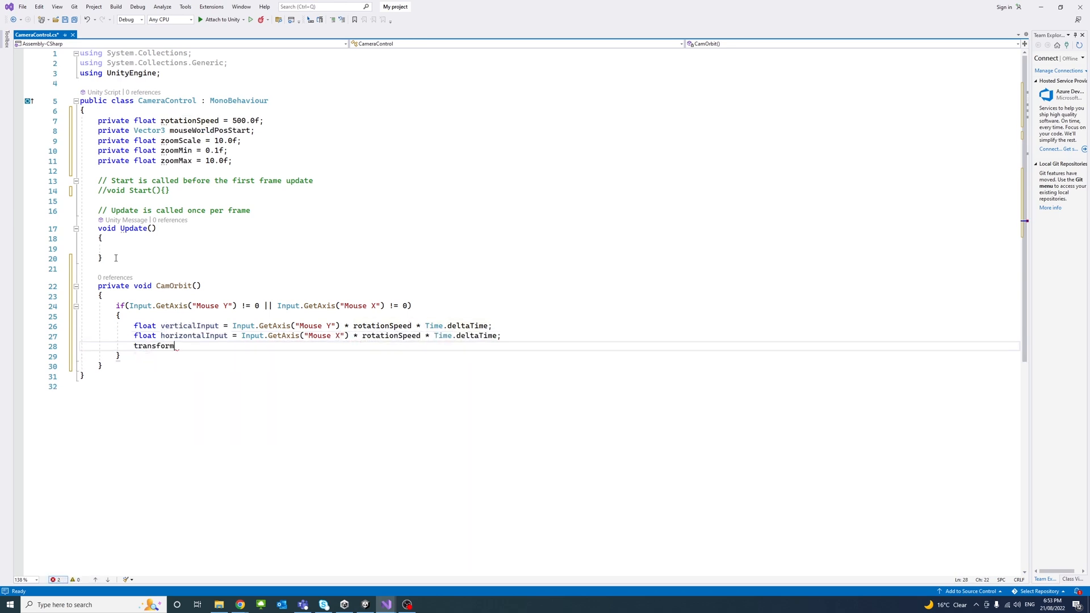
Rotate the transform by the vertical and horizontal inputs, then begin another private method
text(.Rotate(transform);)
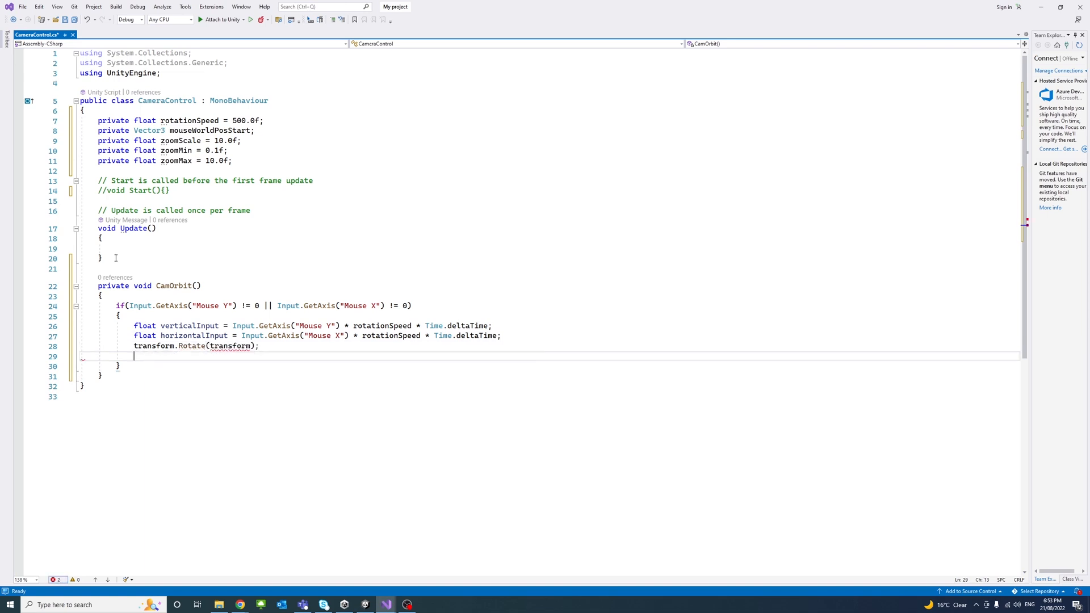
text(Vector3.right, -verticalInpu)
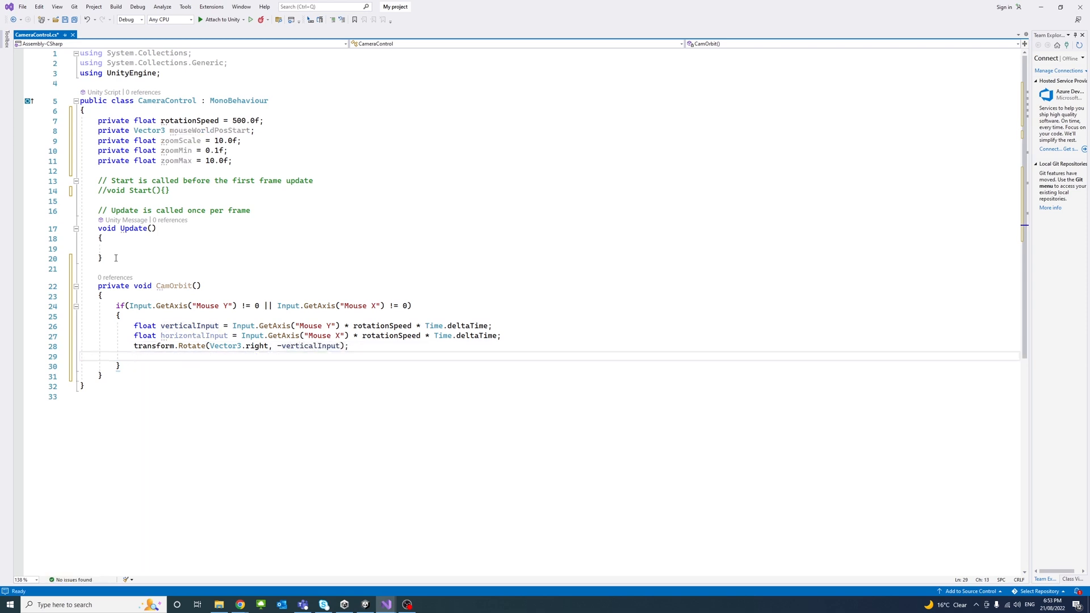
text(transform.rotate(Vector3.forward, -horizontalInput, Space.World);)
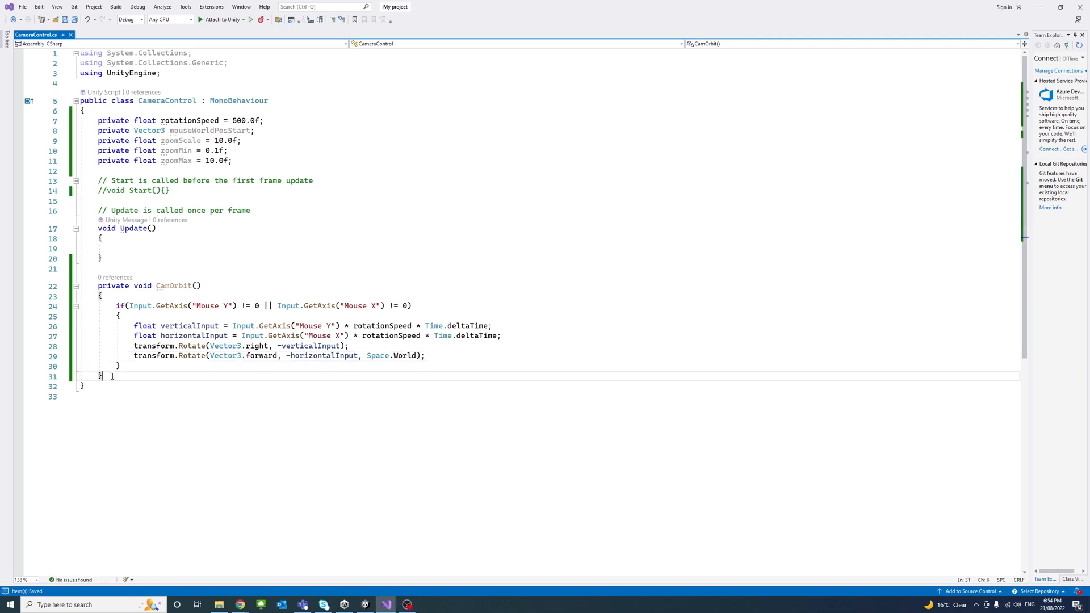
text(private void)
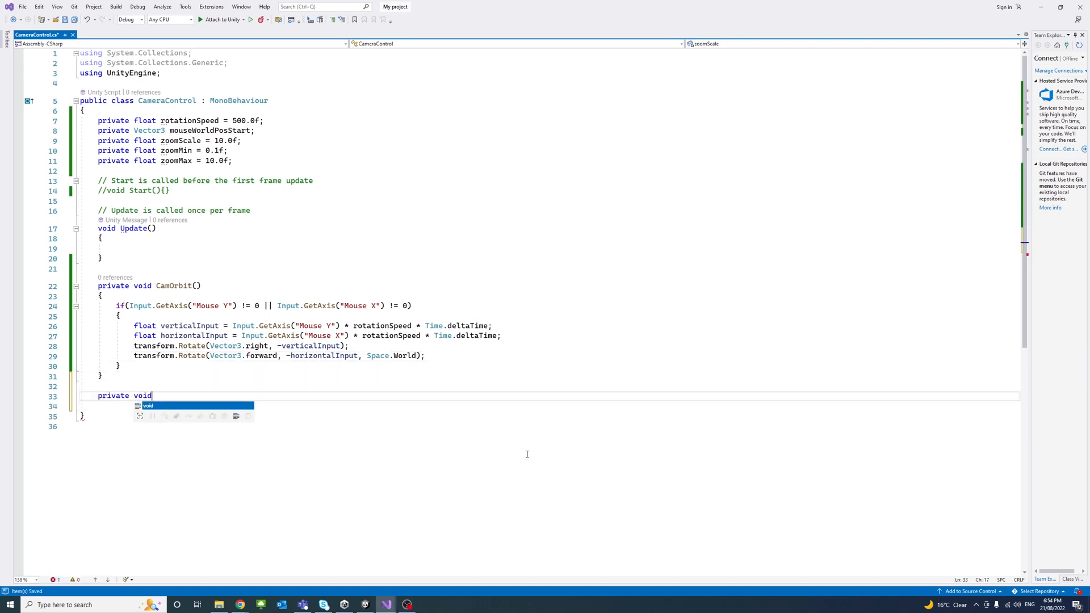
Start the Pan method with an if checking the Mouse Y and Mouse X axes
text(Pan())
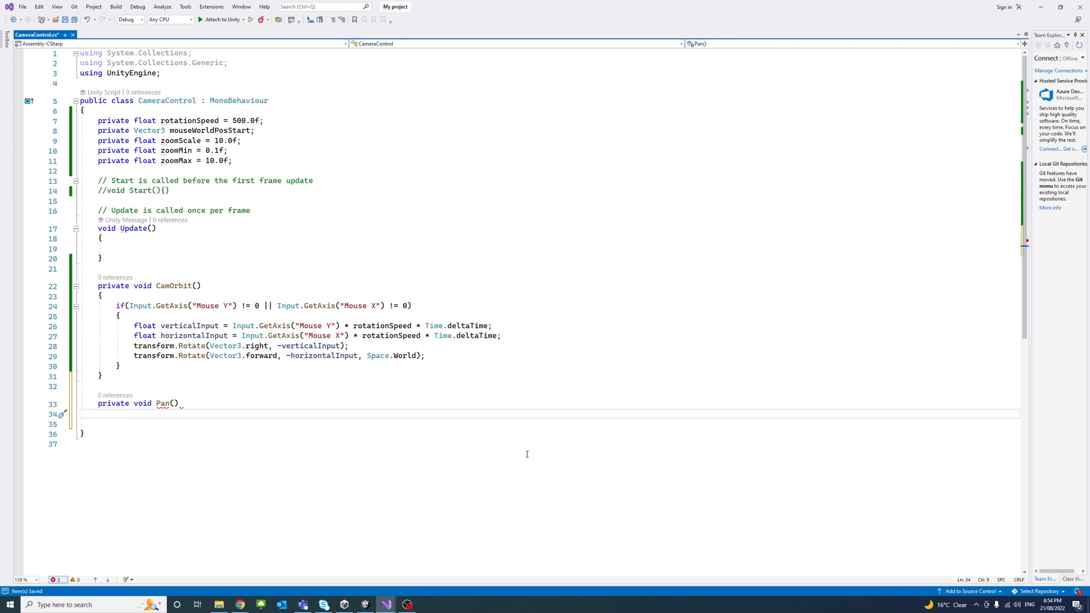
text(if(Input.GetAxis(")
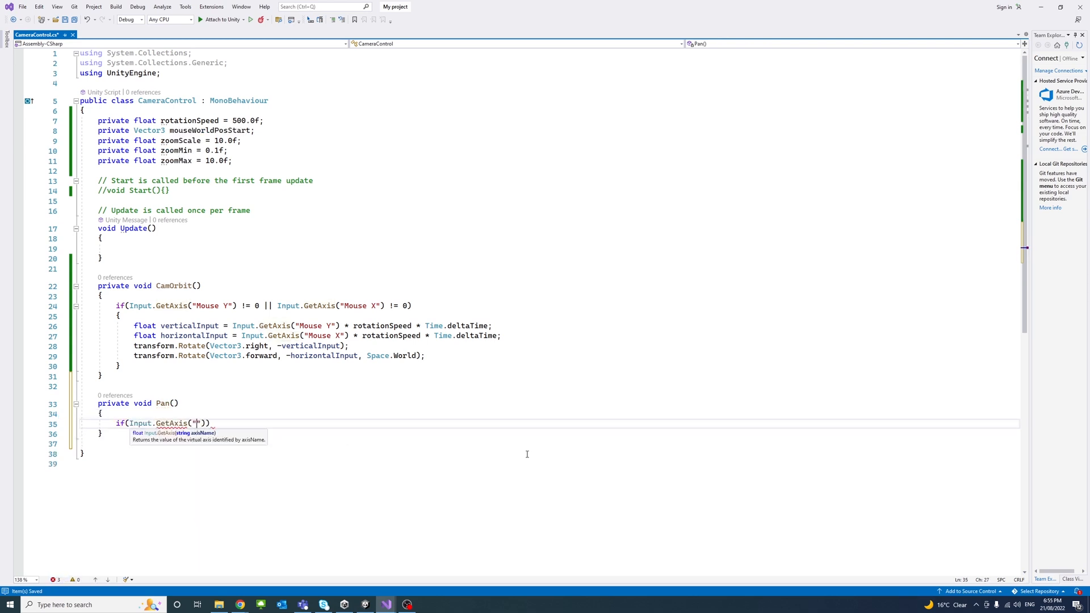
text(Mouse Y)
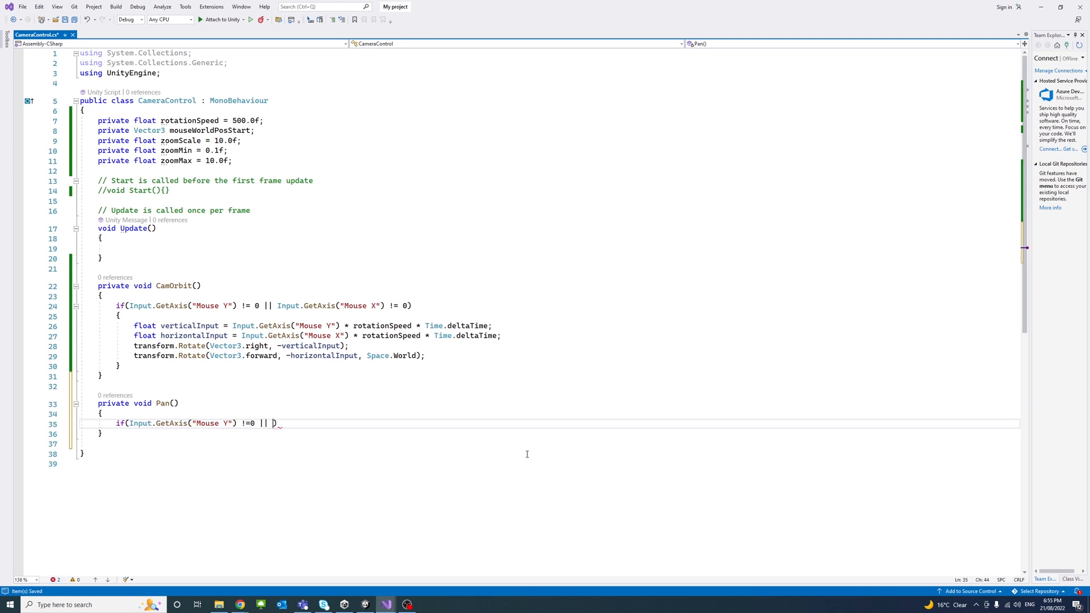
text(Input.GetAxis("Mouse X)
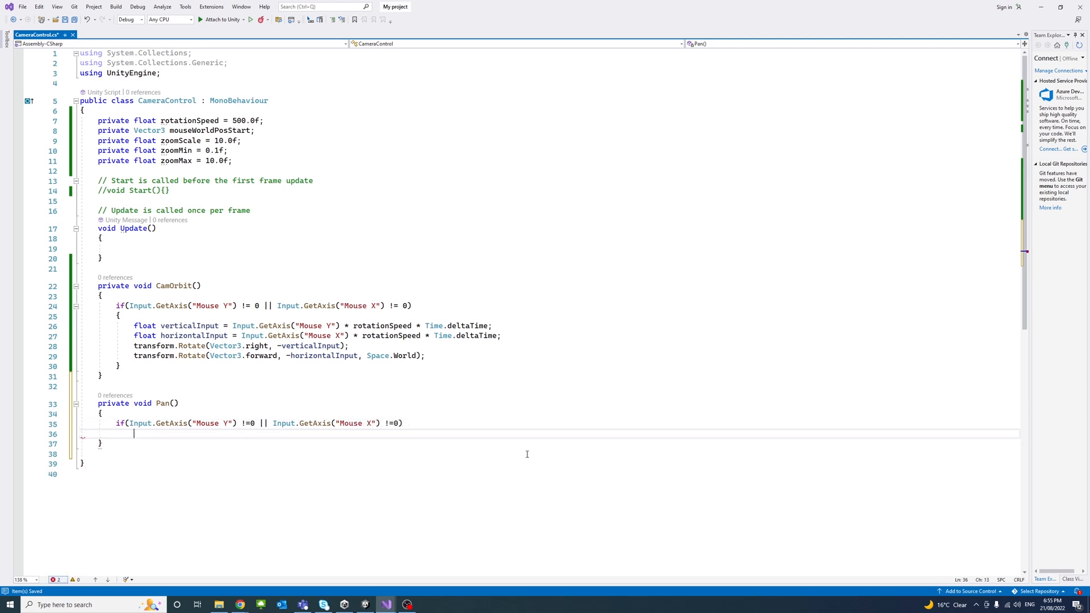
Compute mouseWorldPosDiff as mouseWorldPosStart minus Camera.main.ScreenToWorldPoint(Input.mousePosition)
text(Vector3)
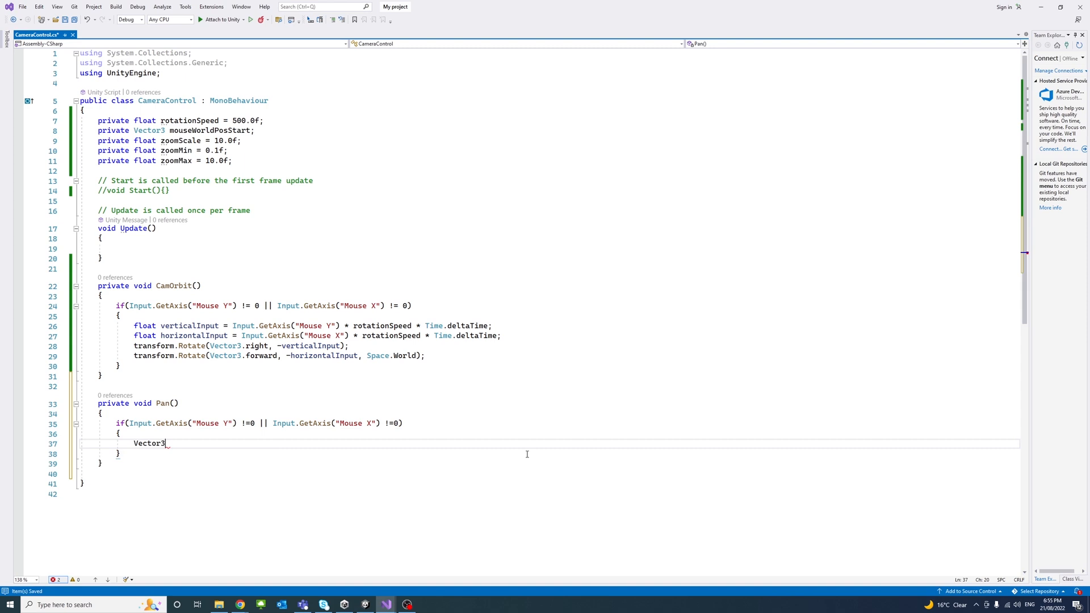
text(mouseWorldPosDiff = mous)
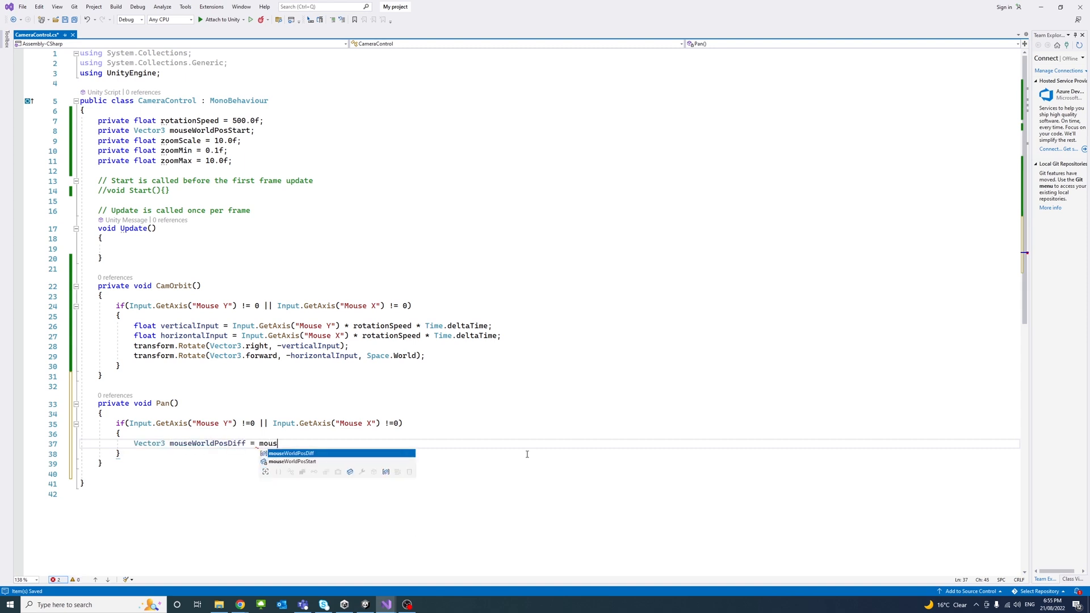
text(eWorldPosStart -)
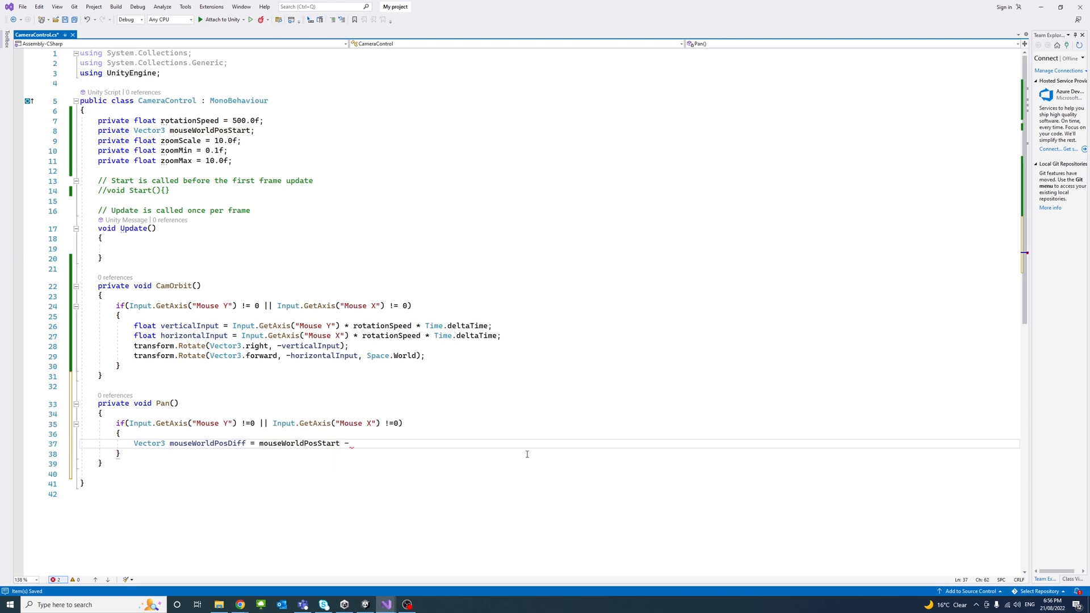
text(Camera.main.Scr)
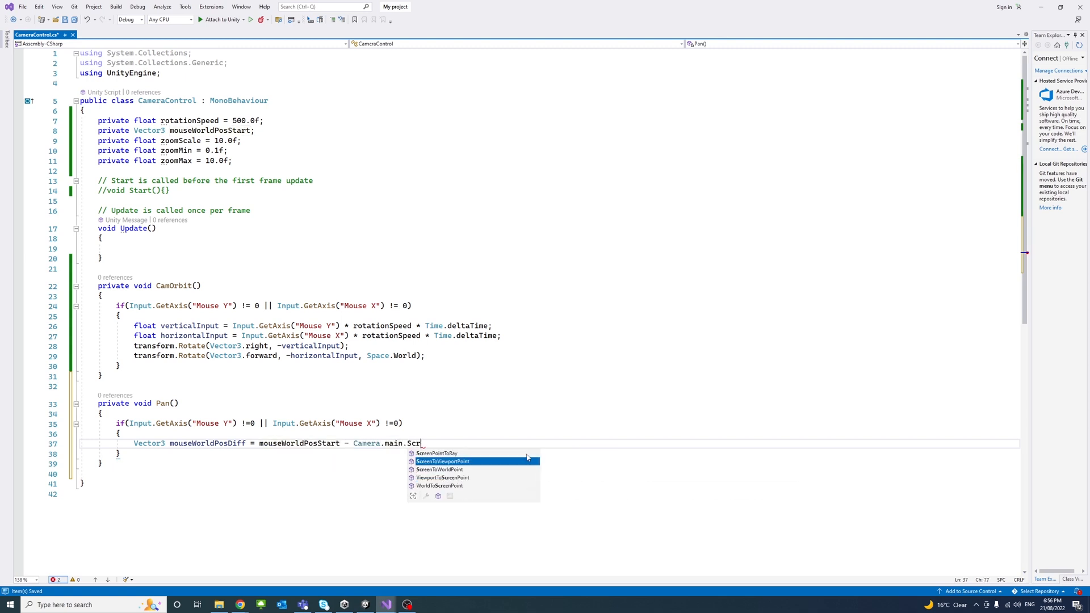
text(eenToWorldPoint()
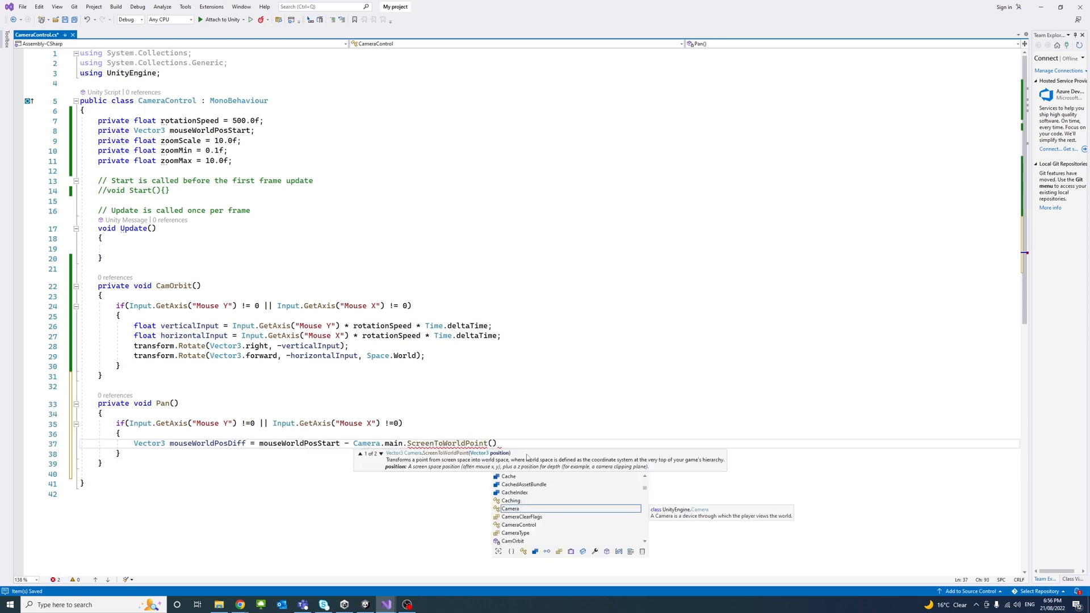
text(Input.mousePosition)
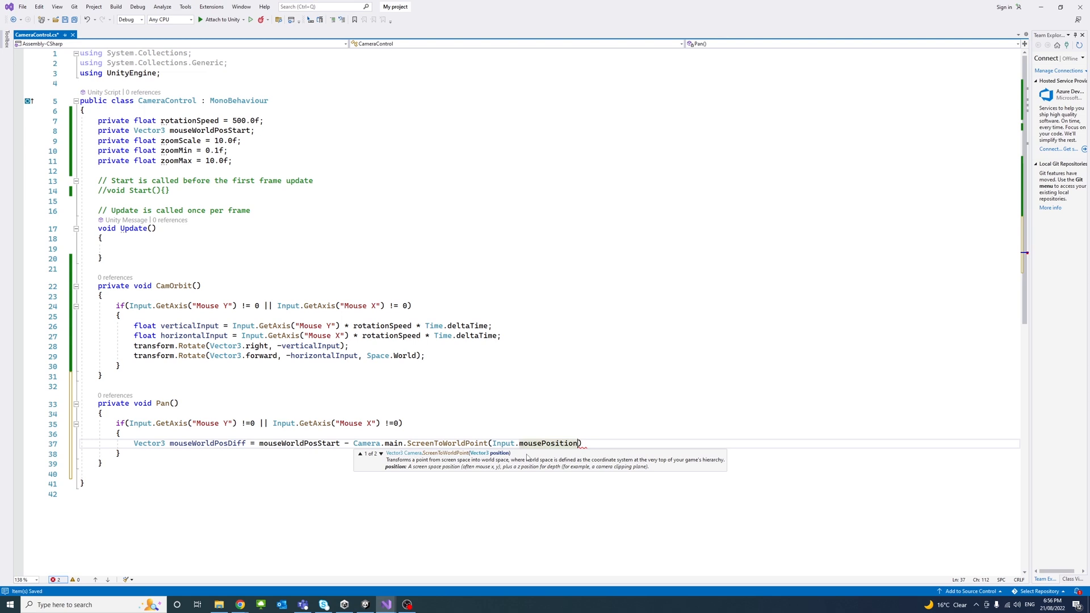
Add mouseWorldPosDiff to transform.position, then begin the Zoom method
text(transform.position +=)
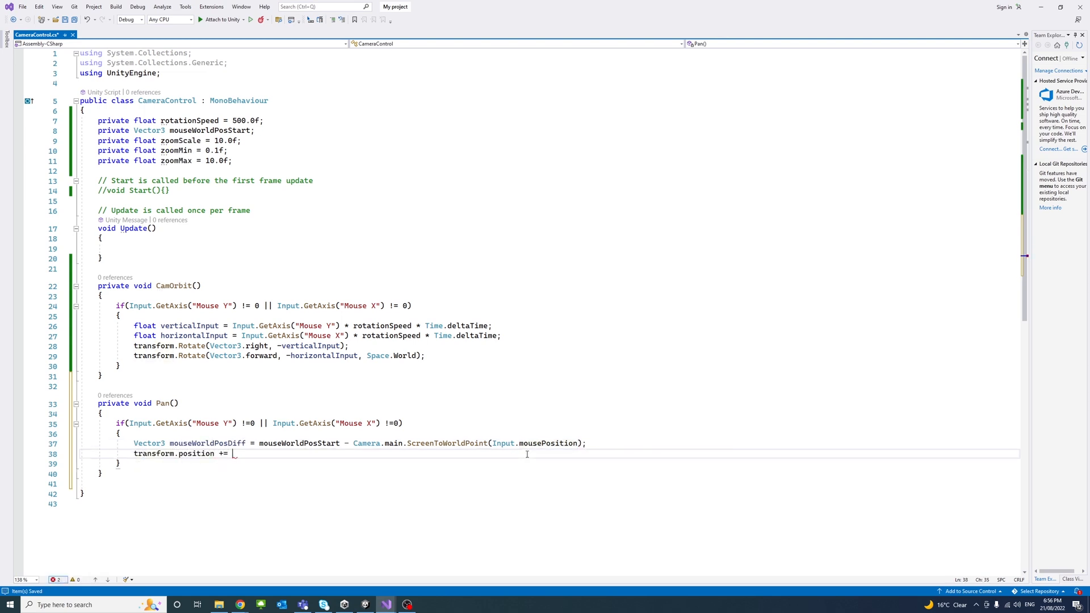
text(mouseWorldPosDiff;)
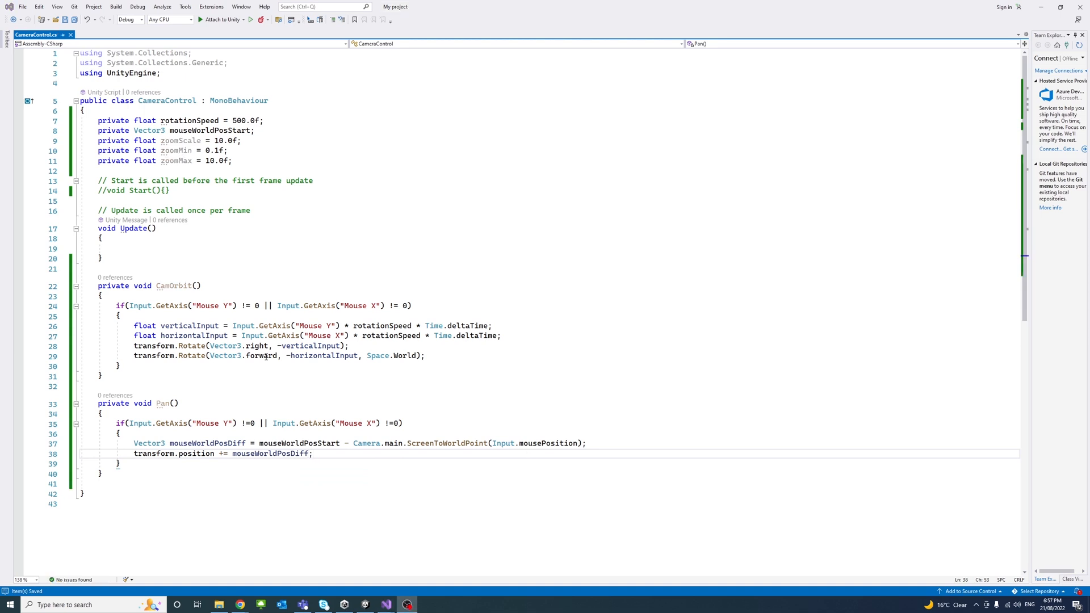
text(private void Zoom(float)
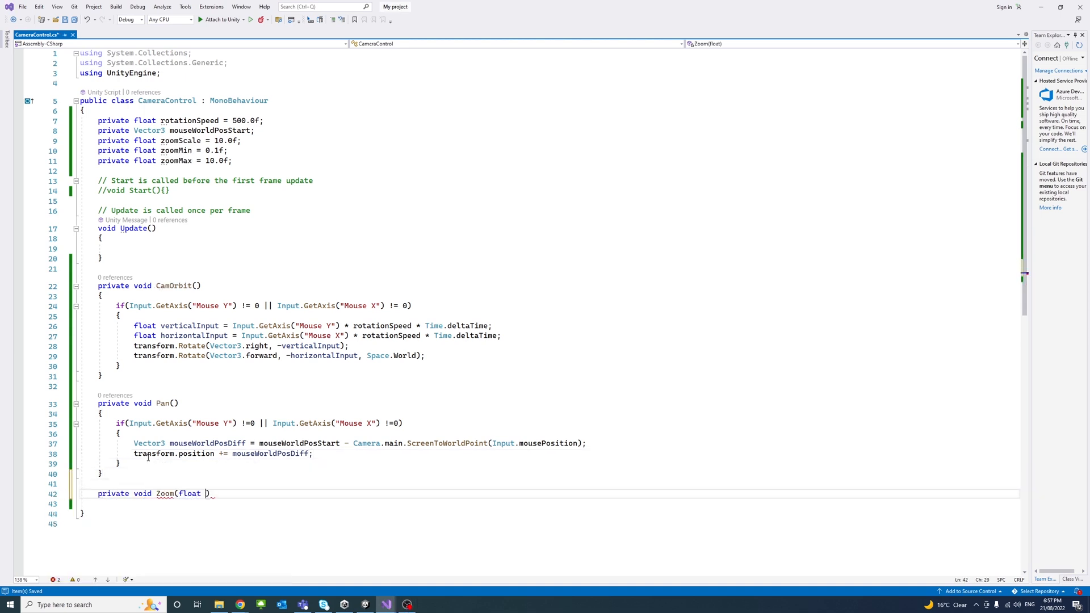
In Zoom, check zoomDiff is nonzero and store mouseWorldPosStart from the mouse screen position
text(zoomDiff)
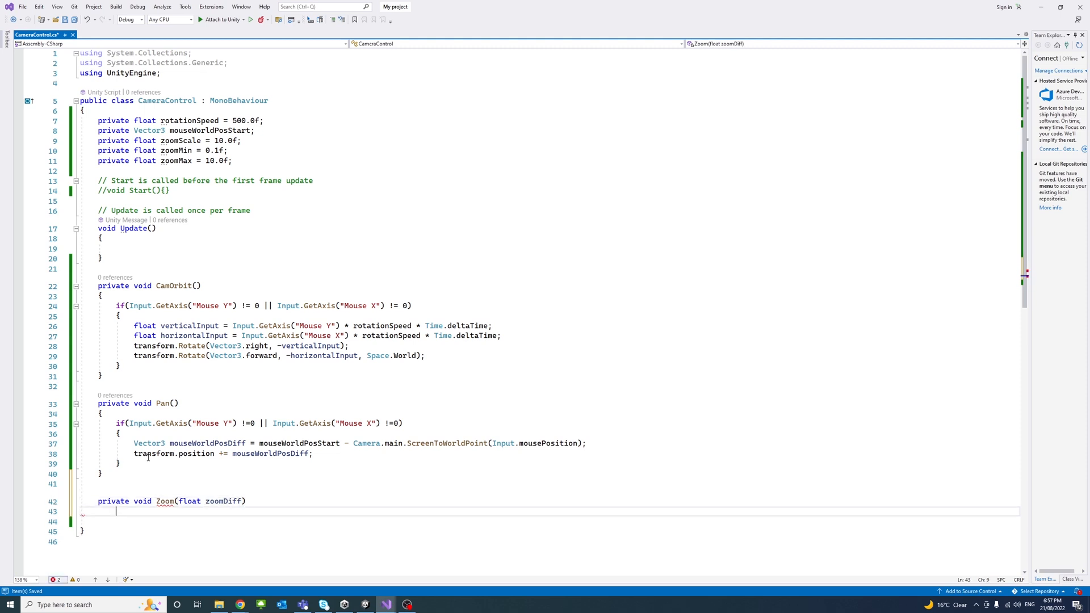
text(if(zoomDiff != 0)
text({)
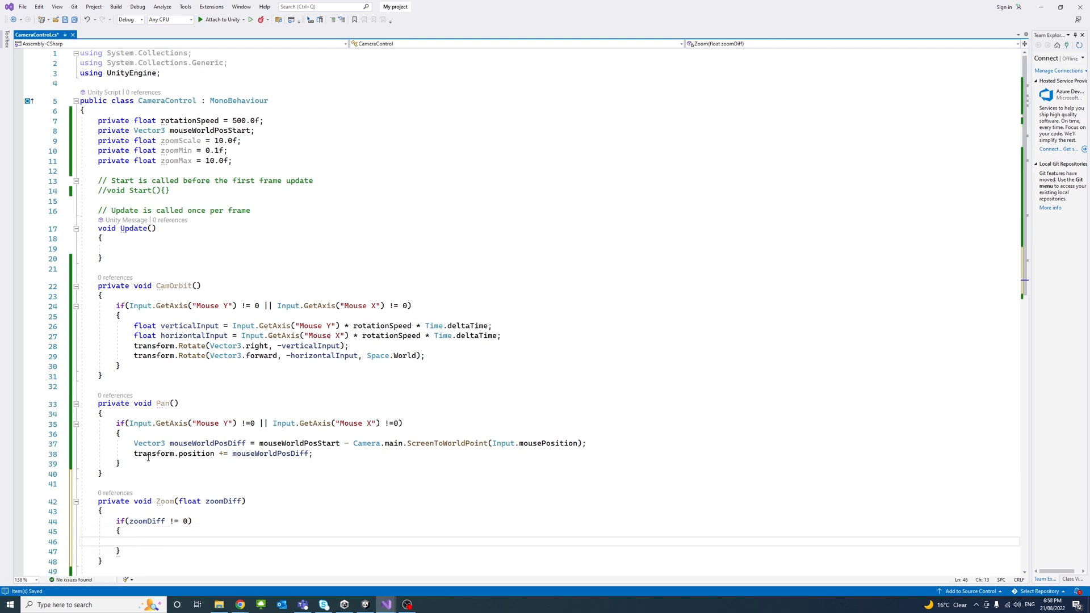
text(mouseWorldPosStart = Camera.main.ScreenToWorldPoint()
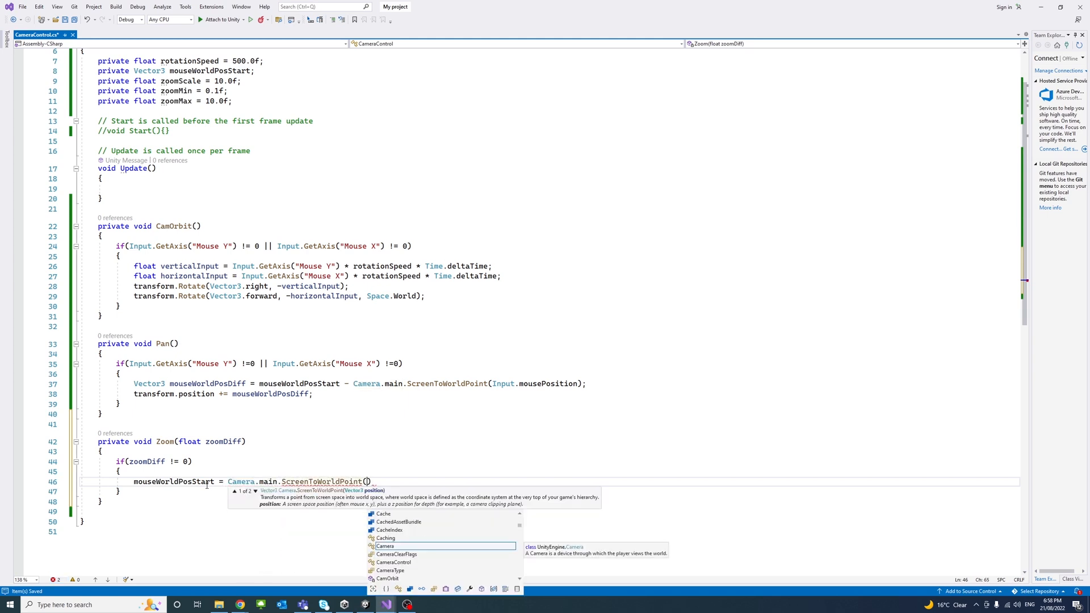
text(Input.mousePosition)
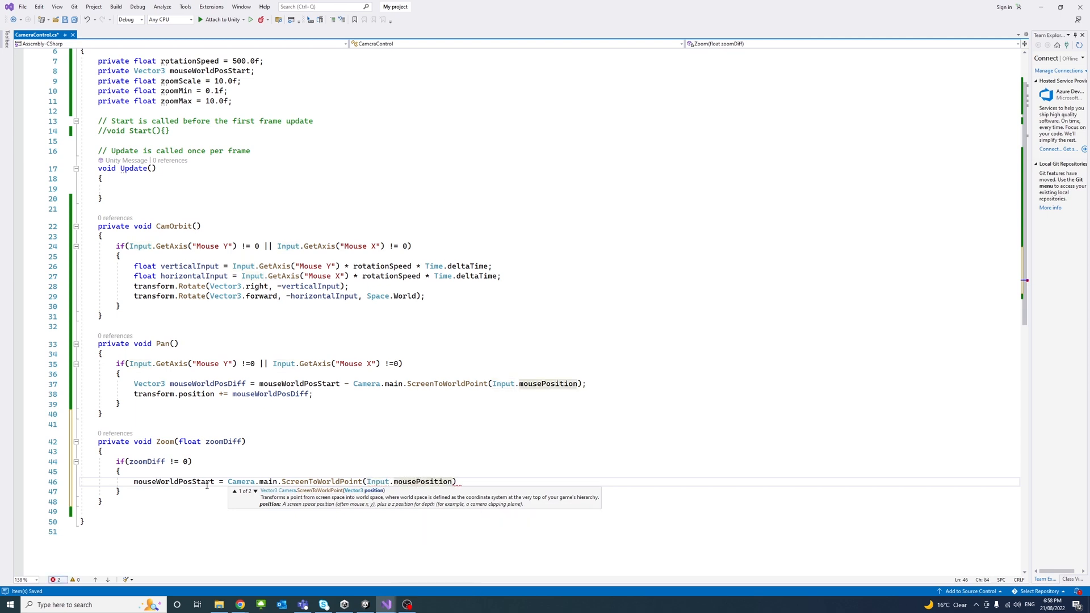
text(Camera.main.orthographicSize = Math)
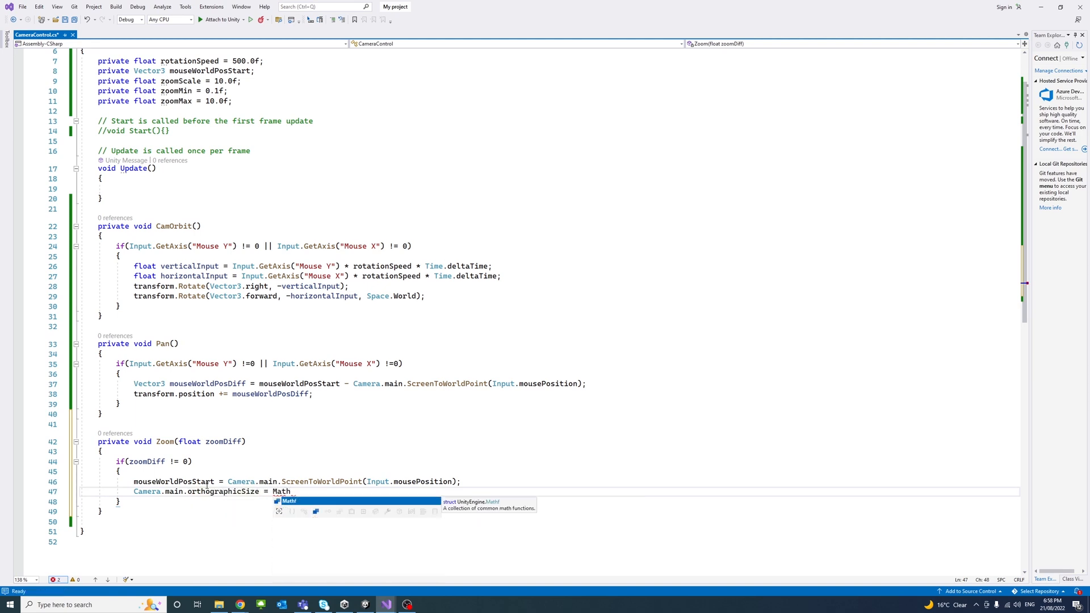
Clamp Camera.main.orthographicSize minus zoomDiff * zoomScale between zoomMin and zoomMax
text(f.Clamp(Camera.main.orthographicSize)
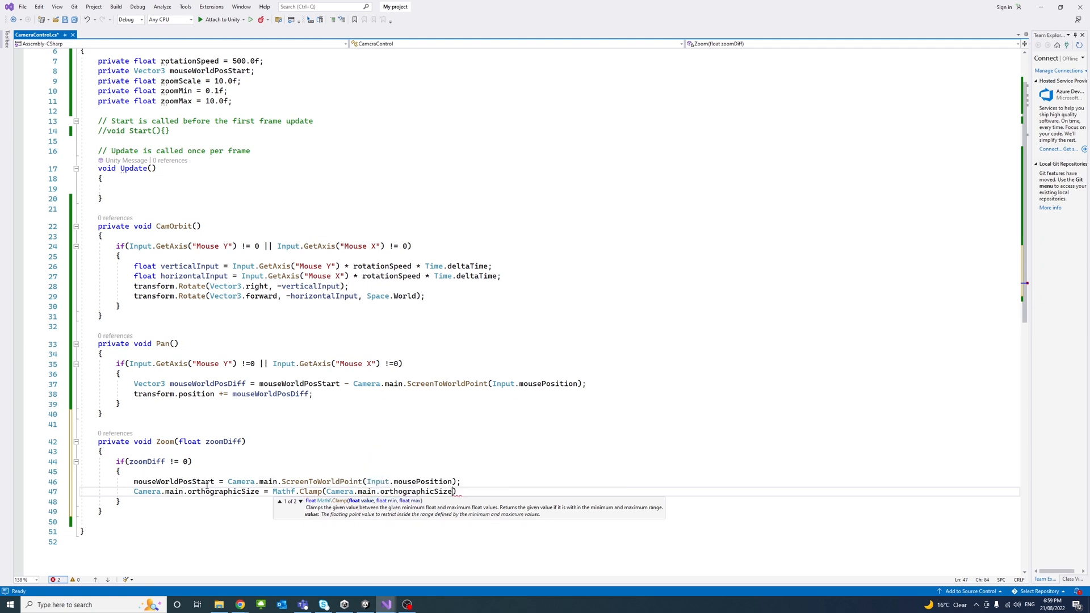
text(- zoomDiff * zoo)
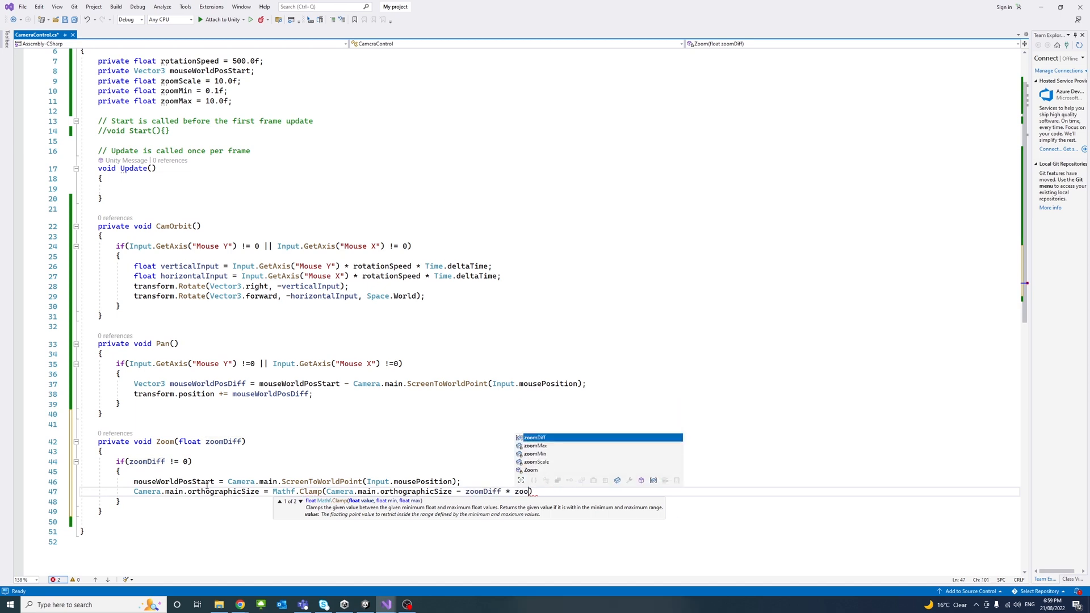
text(mScale, zoomMin, zoomMax)
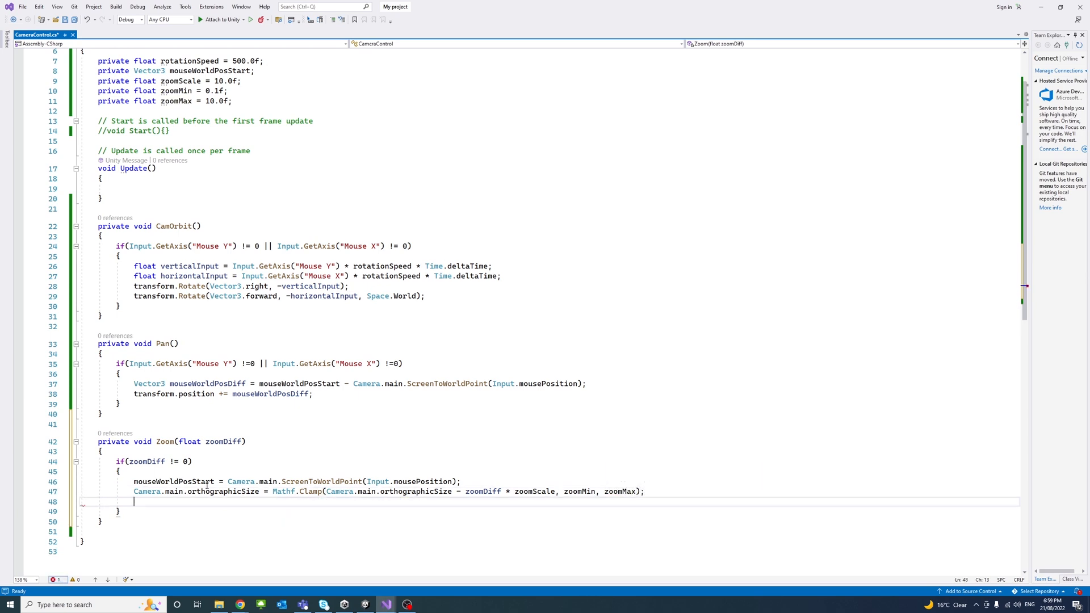
Compute mouseWorldPosDiff via ScreenToWorldPoint and add it to transform.position
text(Vector3 mouseWorldPosDiff = mouseWorldPosStart - Camera.main)
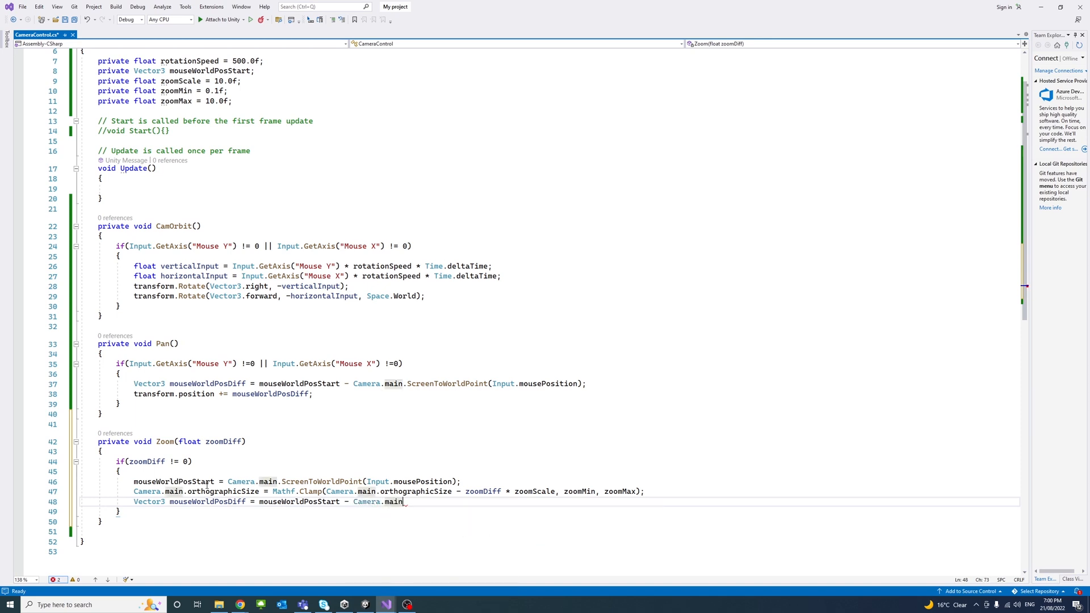
text(.ScreenToWorldPoint(Input)
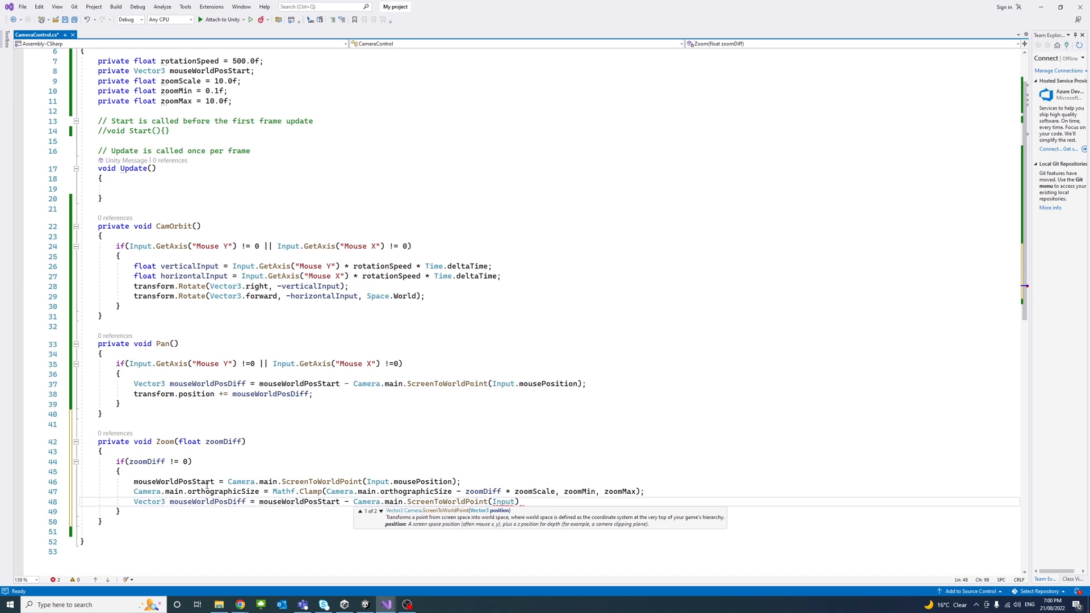
key(Enter)
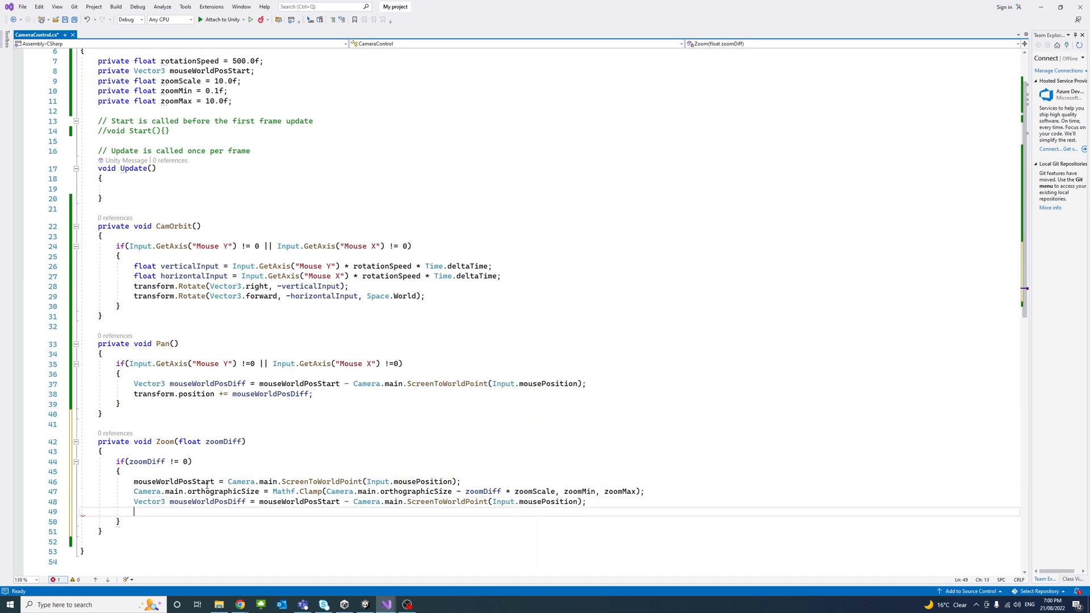
text(transform.position += mouseWorldPosDiff;)
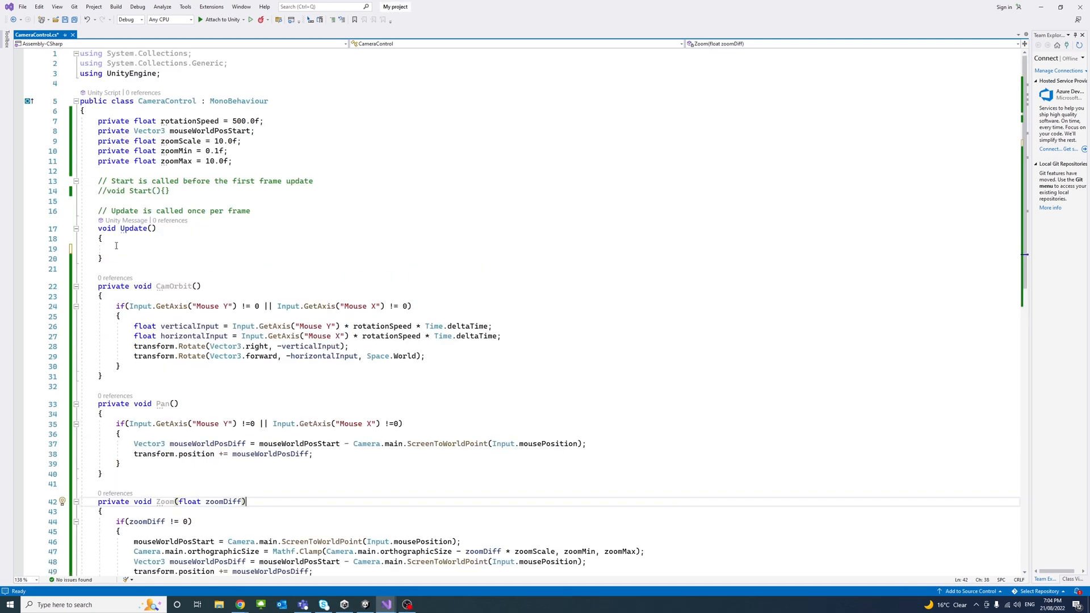
In Update, call CamOrbit() while LeftShift and Mouse2 keys are held
text(if(Input)
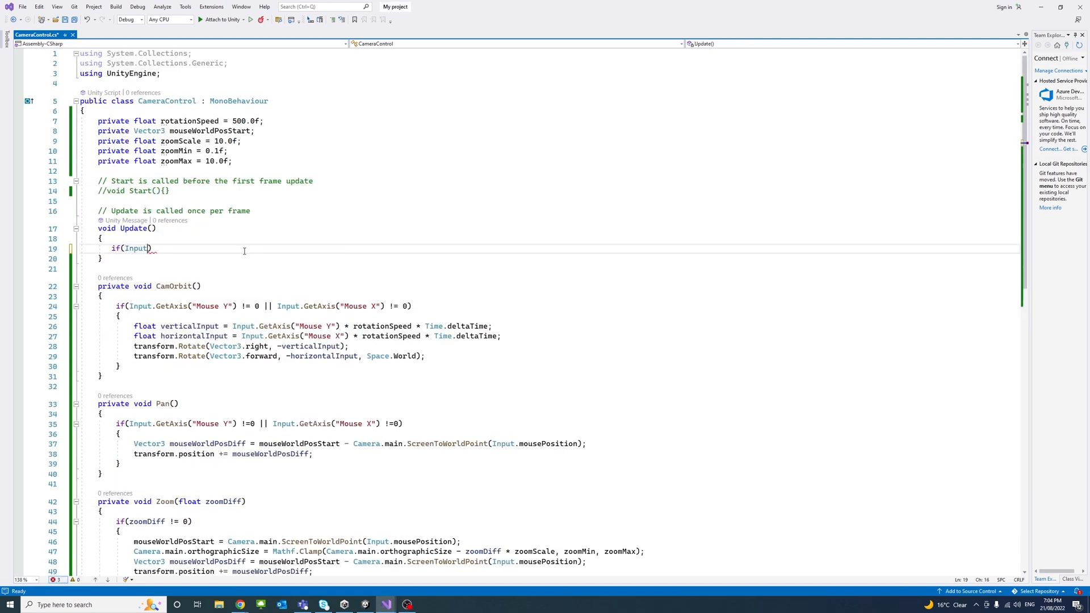
text(.GetKey(Key)
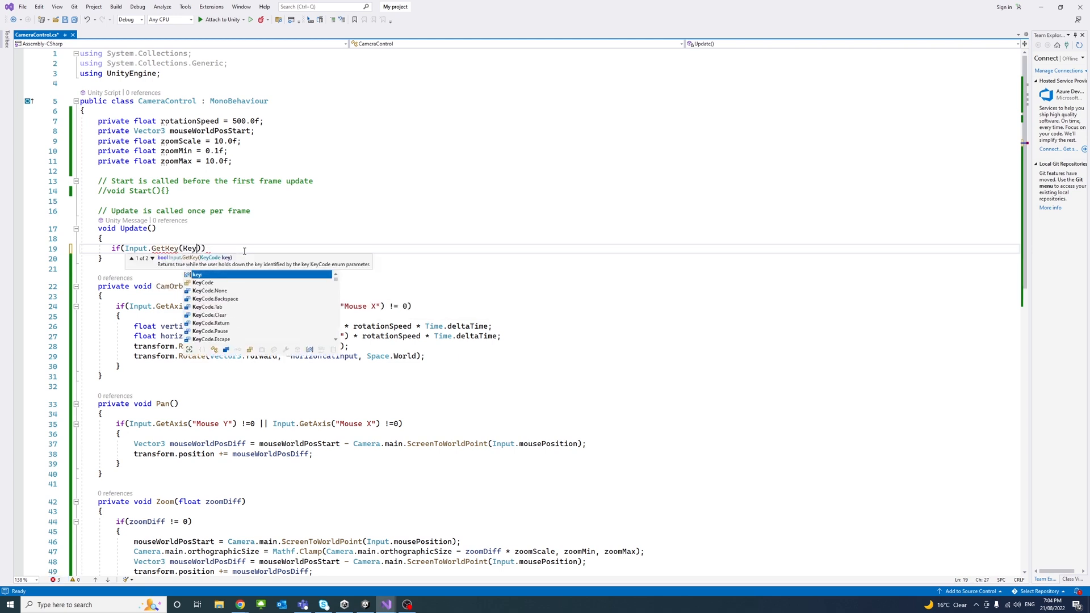
text(KeyCode.LeftShift)
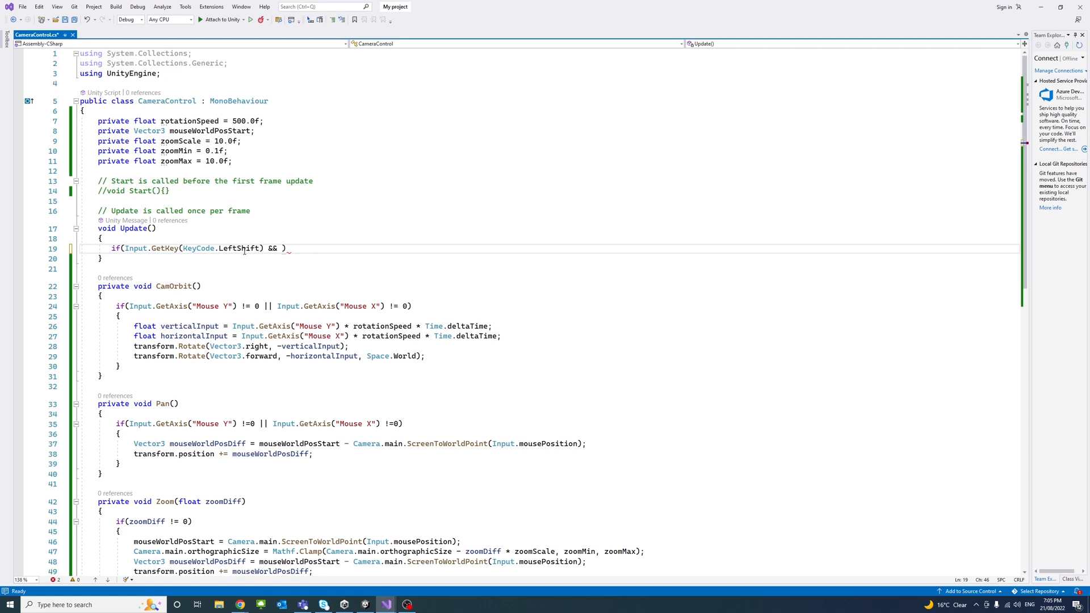
text(Input.GetKey)
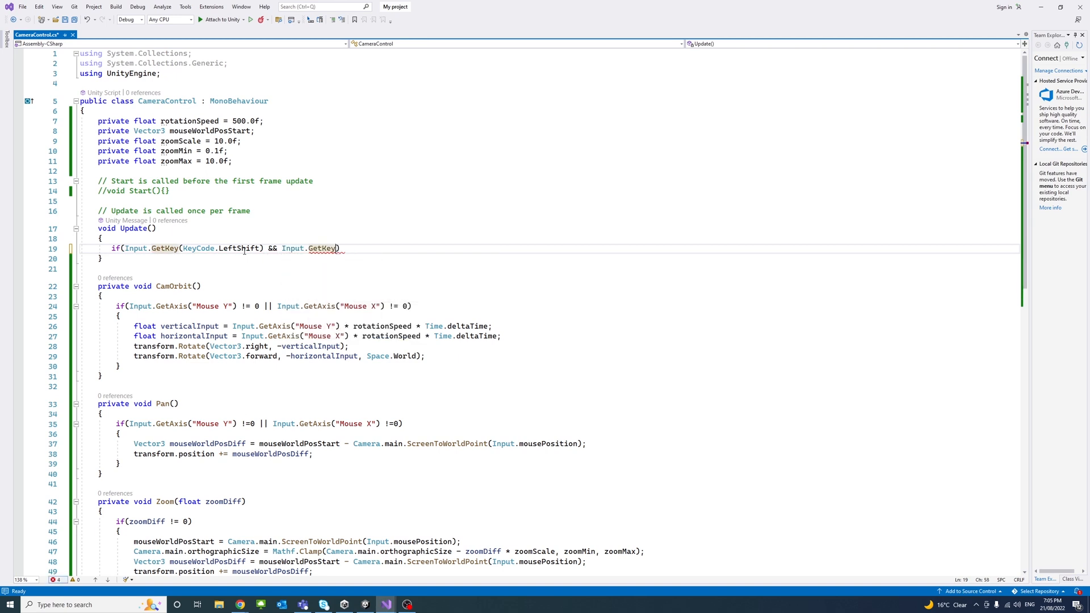
text(KeyCode.Mouse2)
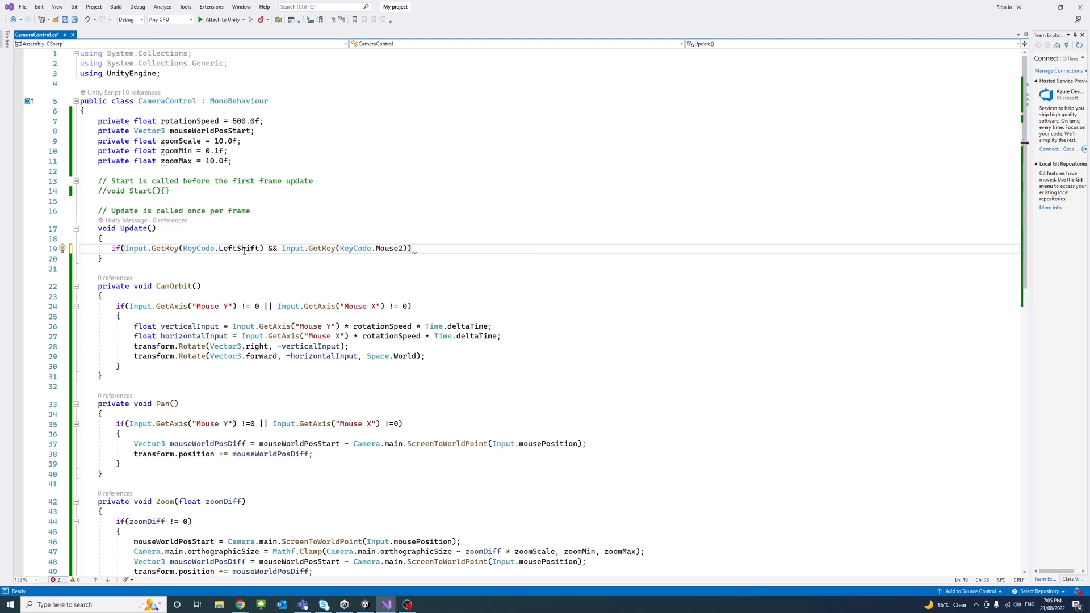
text(CamOrbit();)
text(if(Input.GetMouseButtonDown(2) && )
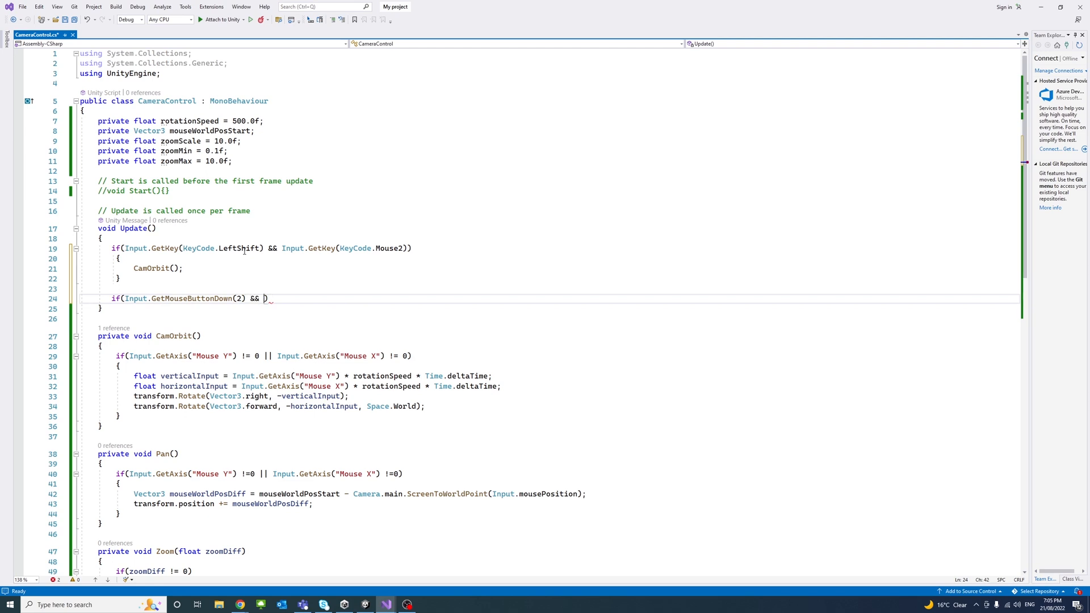
Store mouseWorldPosStart on middle-button down without Shift, and call Pan() while the button is held
text(!Input.Ke)
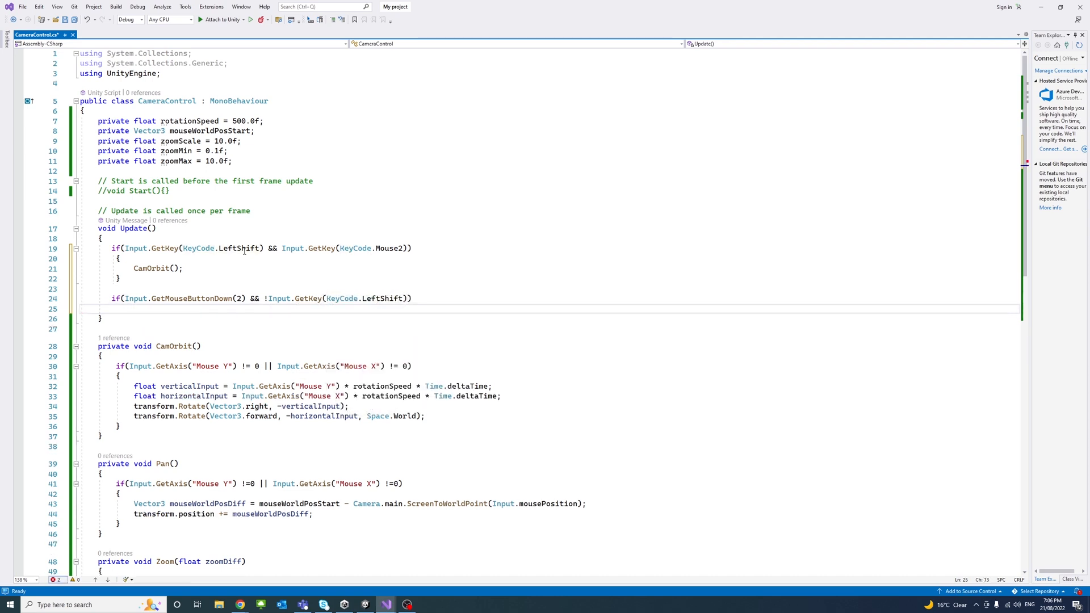
text(mouseWorldPosStart = Camera.main.ScreenToWorldPoint(Input.mousePosition);)
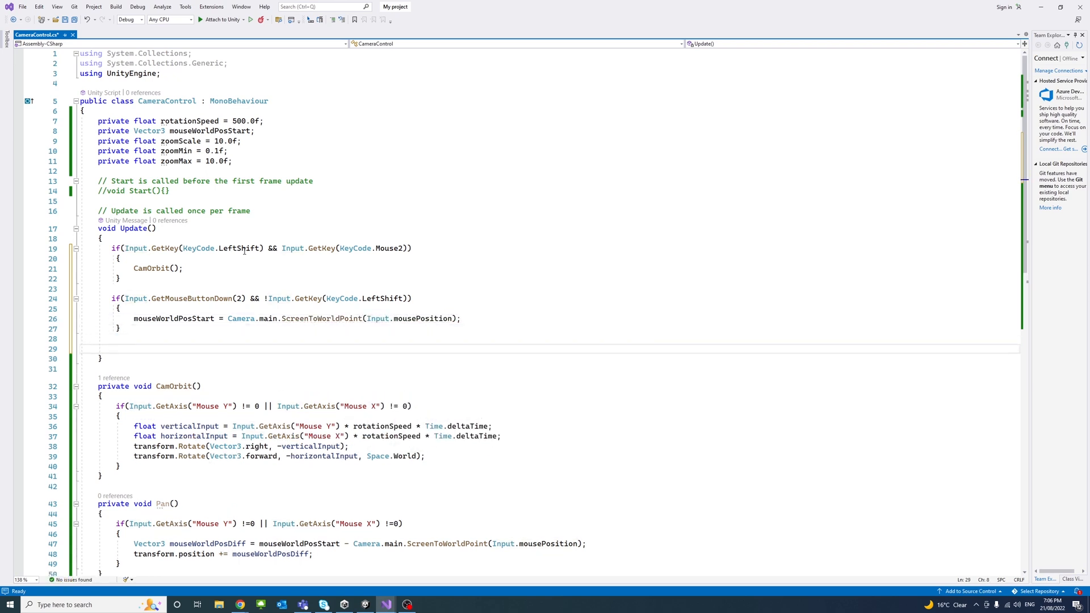
text(if(Input.GetMouseButton(2)
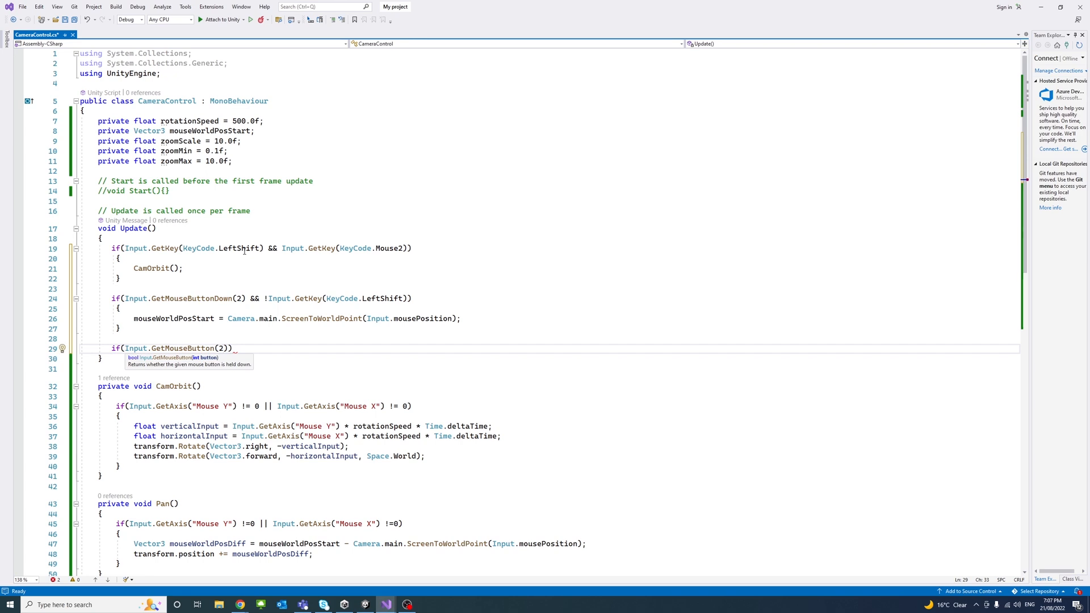
text(&& ))
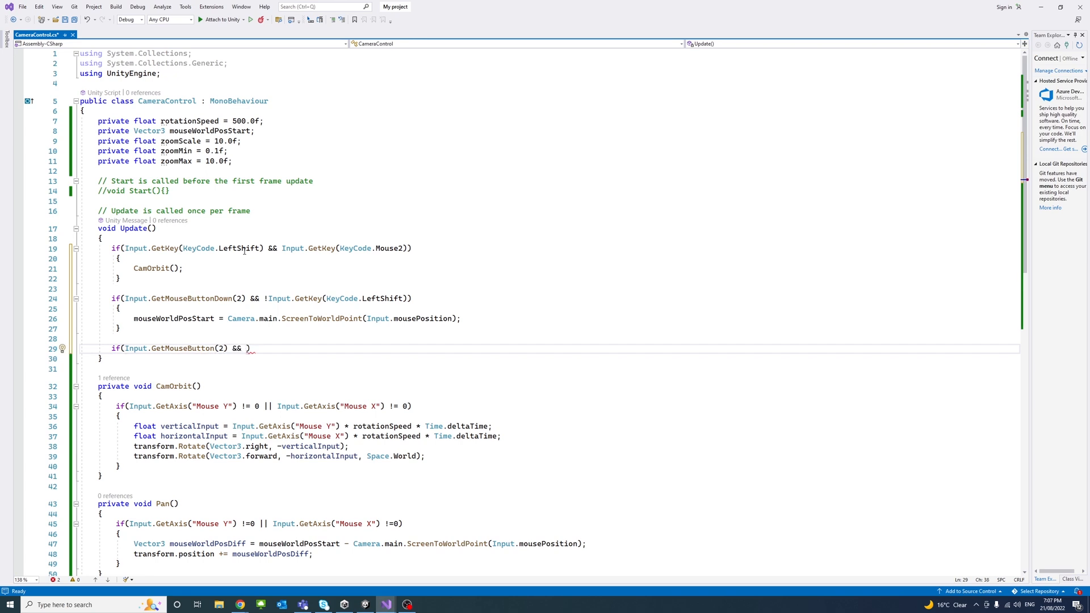
text(!Input.GetKey(KeyCode.LeftShift)
text({ )
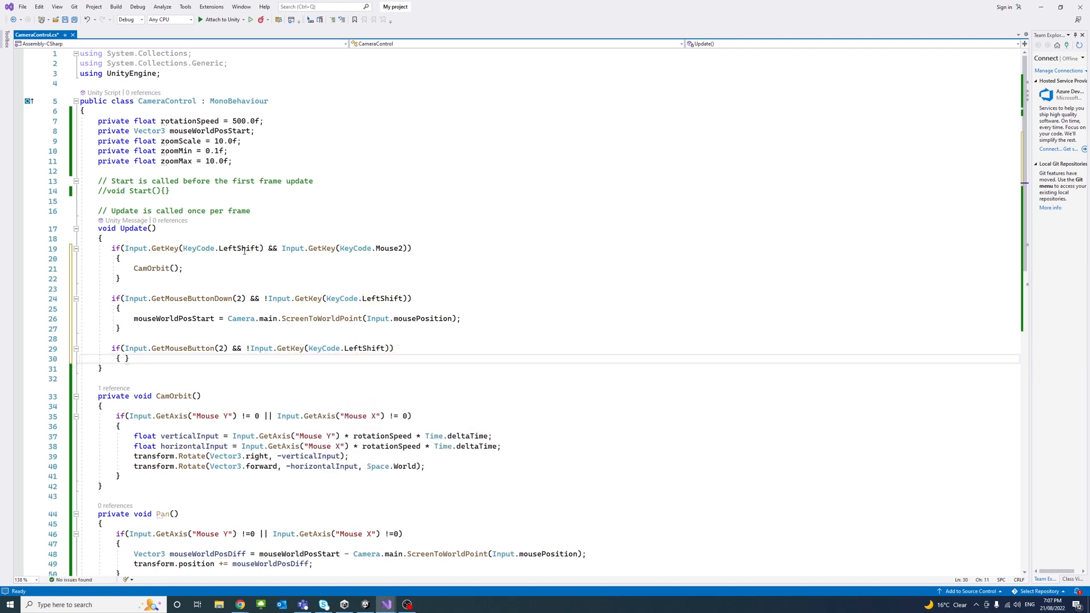
text(Pan();)
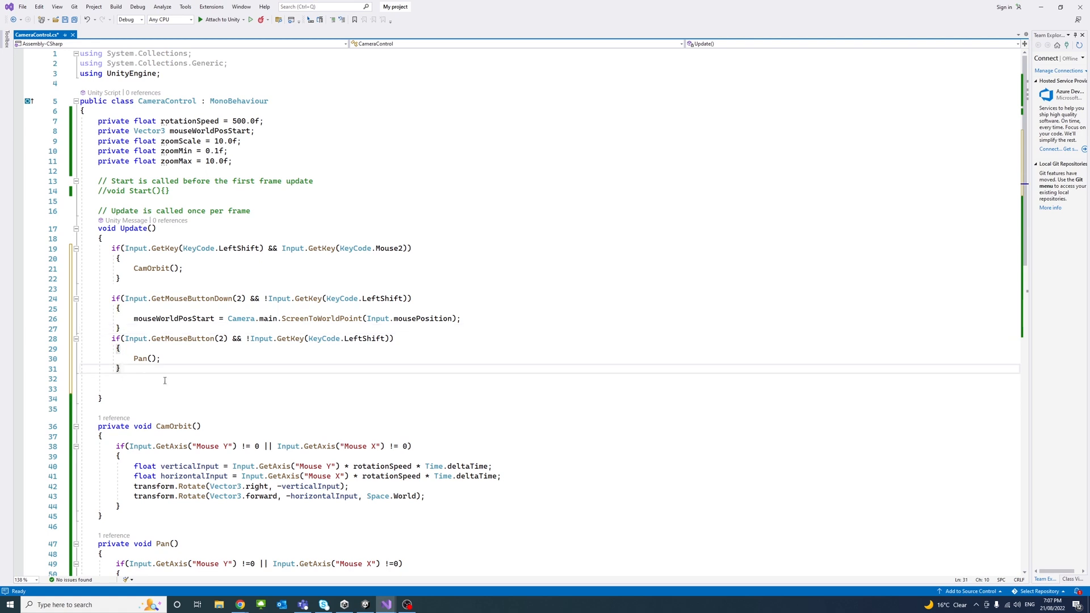
Call Zoom with Input.GetAxis("Mouse ScrollWheel") in Update and save the script
text(Zoom(Input)
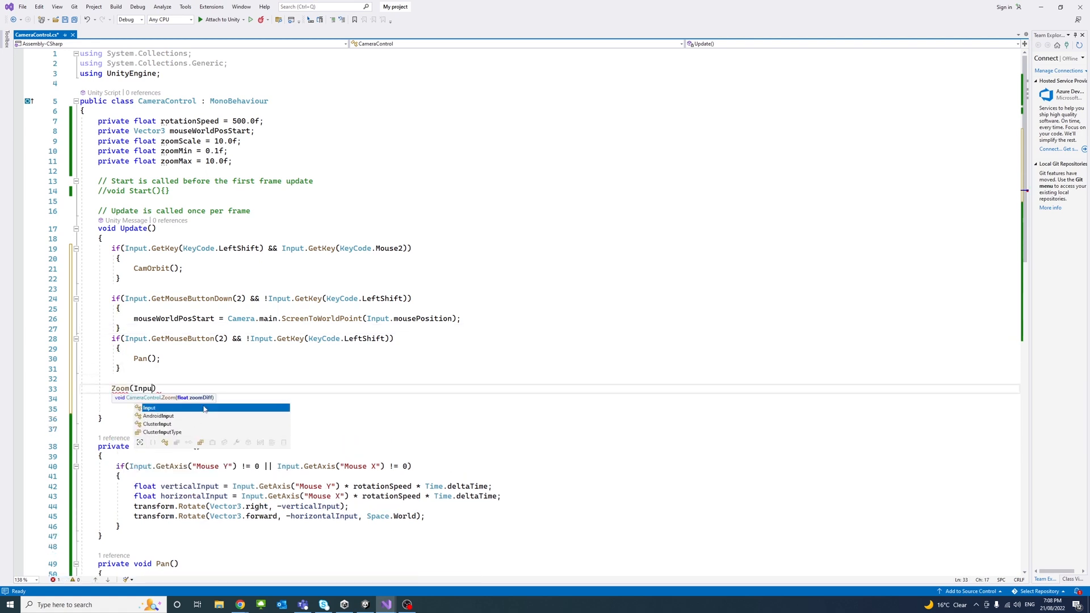
text(.GetAxis("Mouse)
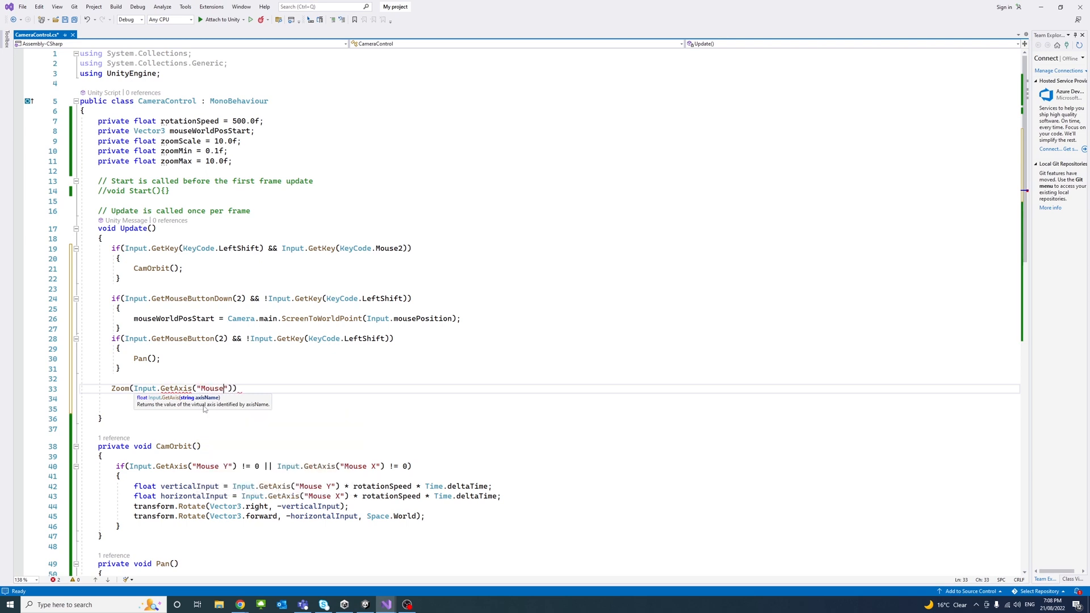
text(ScrollWheel)
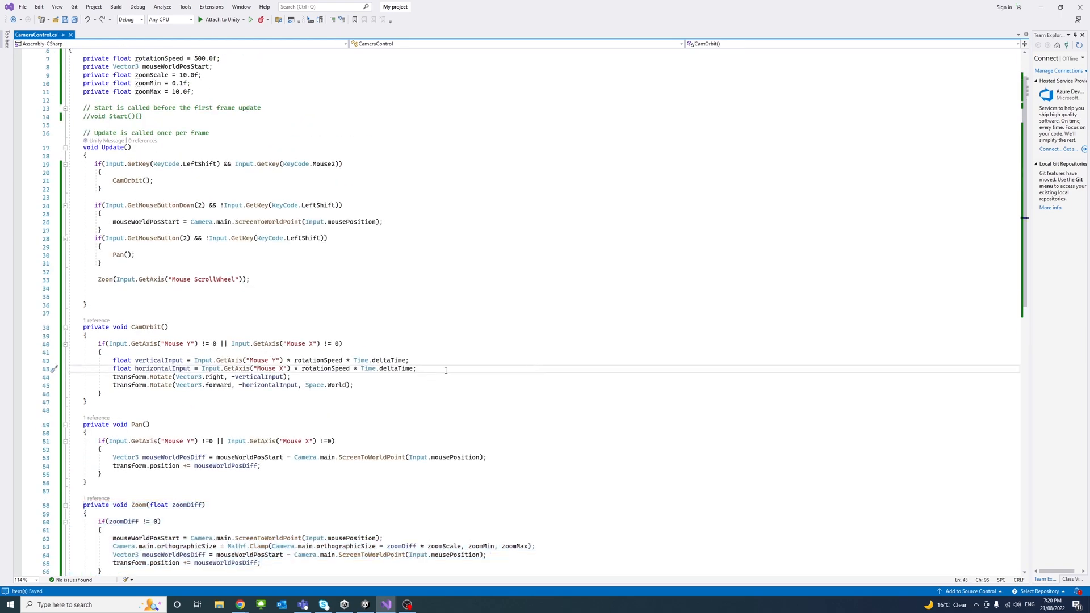
Run the scene in Play mode and Shift+middle-drag to orbit the camera around the building
click(365, 604)
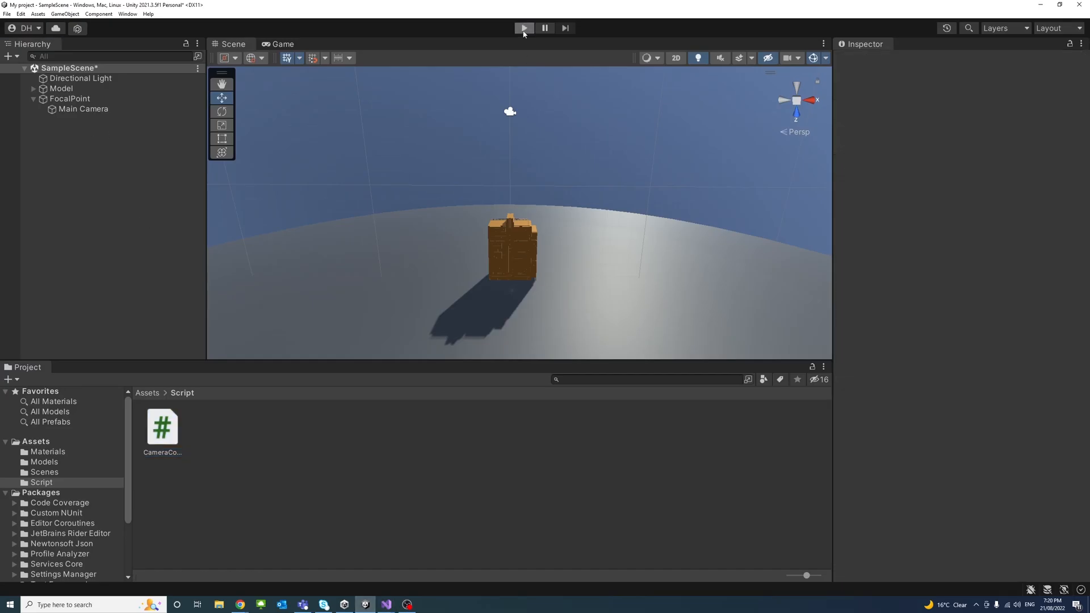
click(523, 27)
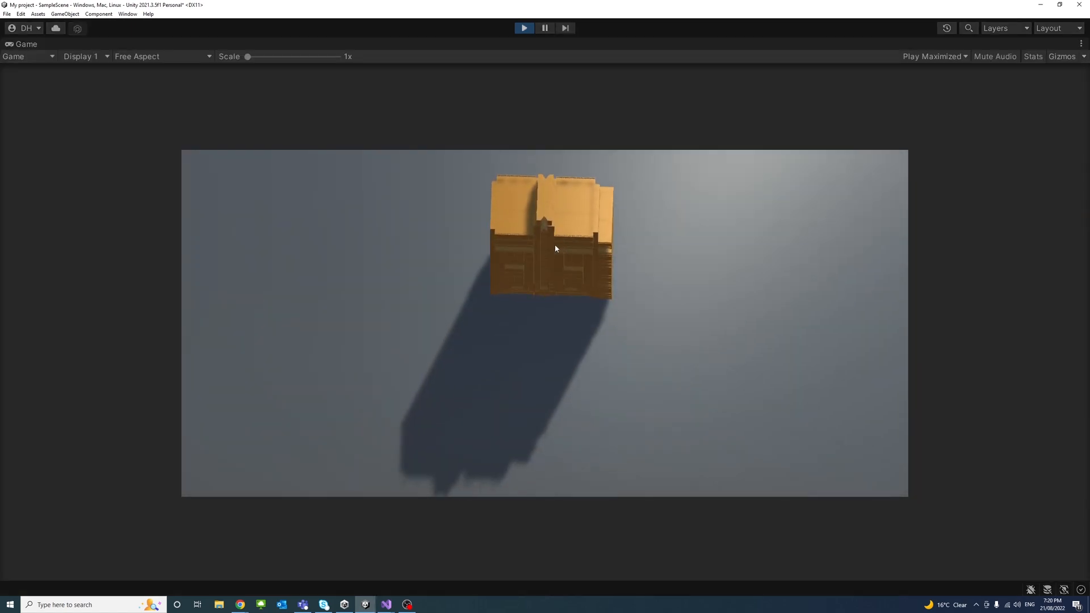
drag(249, 57, 262, 57)
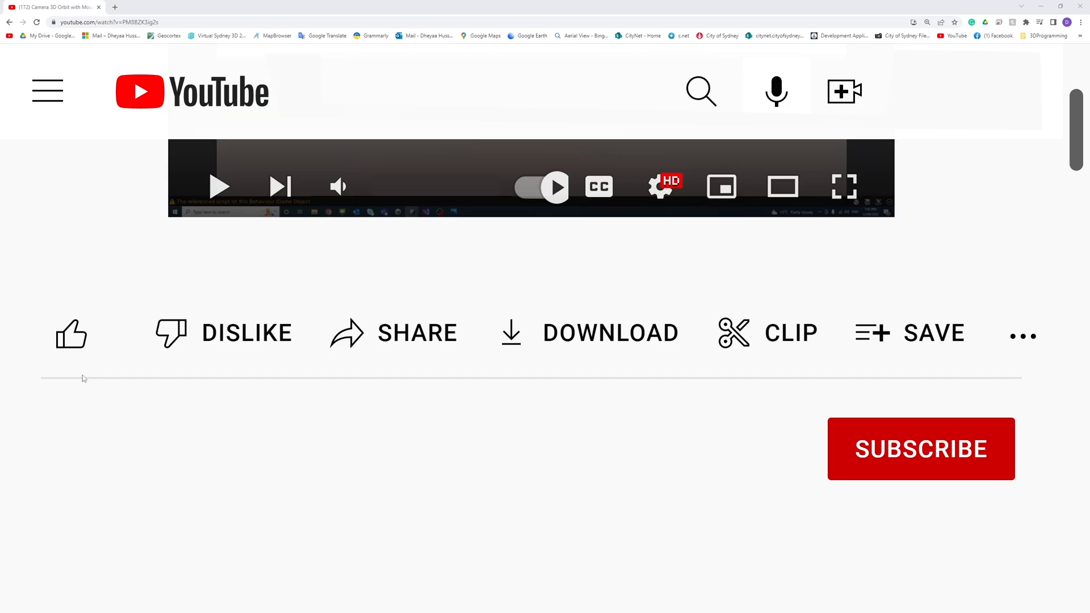
Subscribe to the YouTube channel on its channel page
click(70, 334)
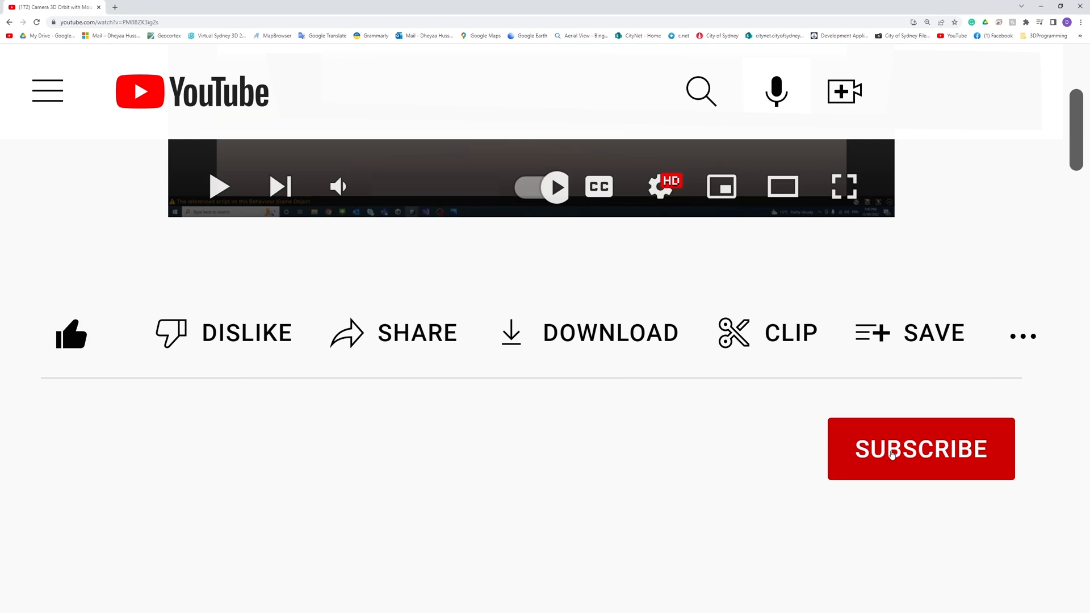
click(921, 449)
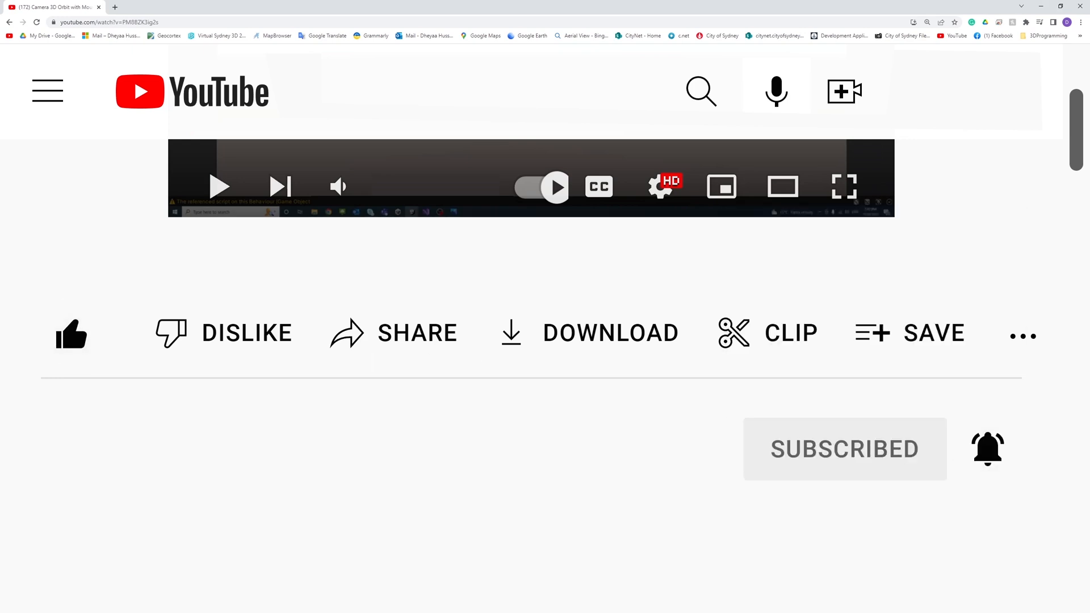